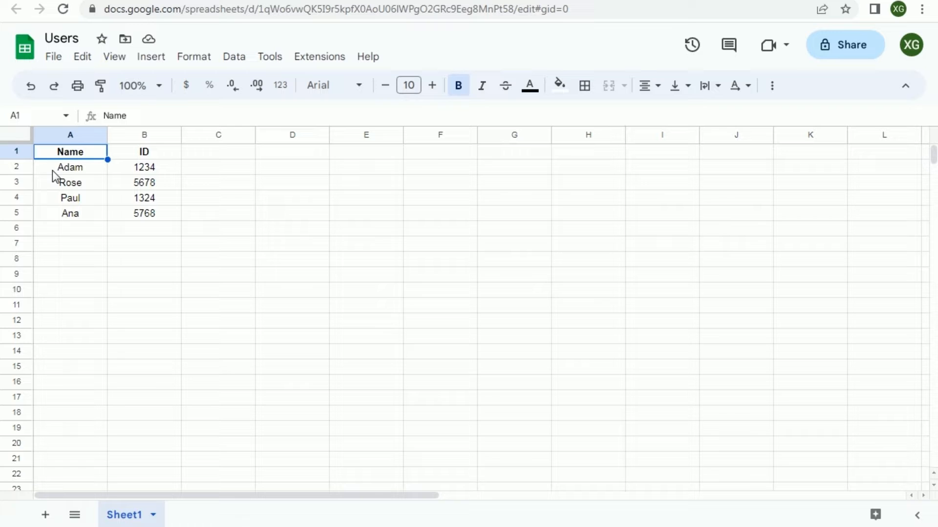
- Review sharing for the Users sheet's A1:B5 data, then launch Extensions > Apps Script
drag(70, 151, 144, 212)
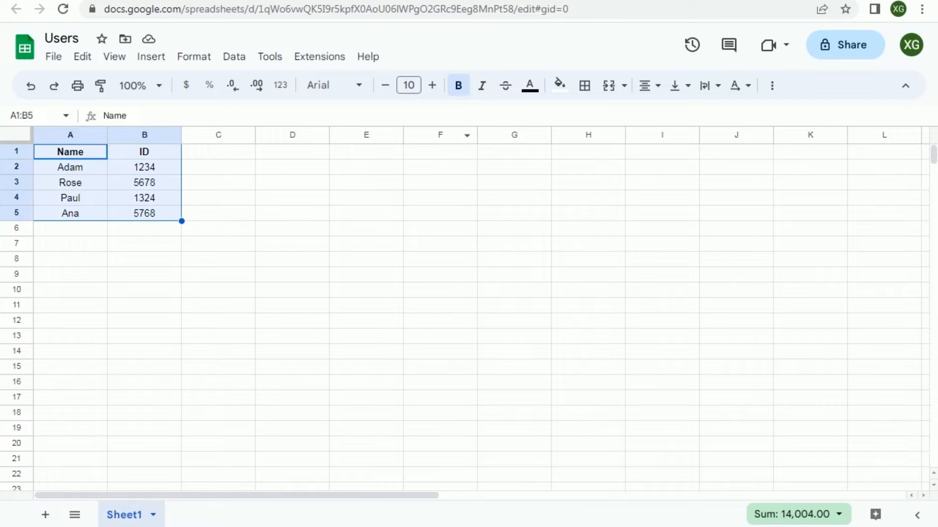
click(844, 45)
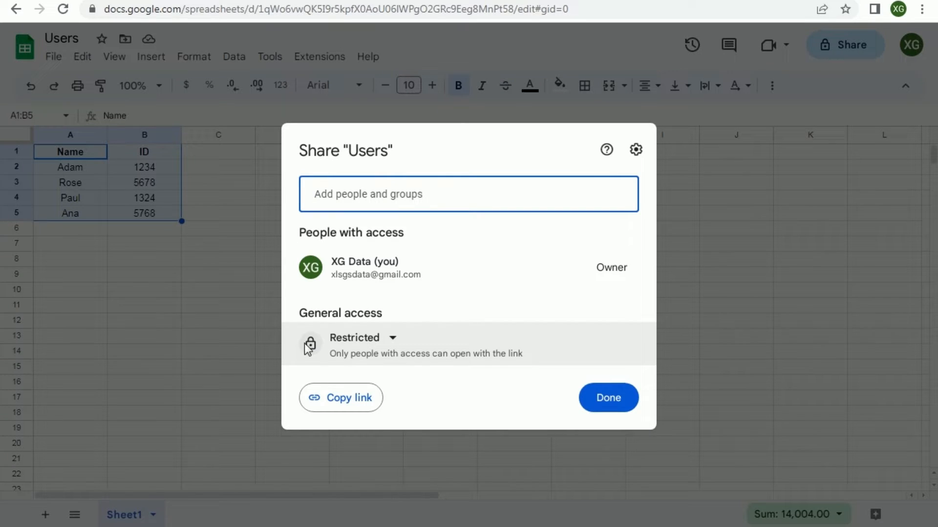
click(319, 56)
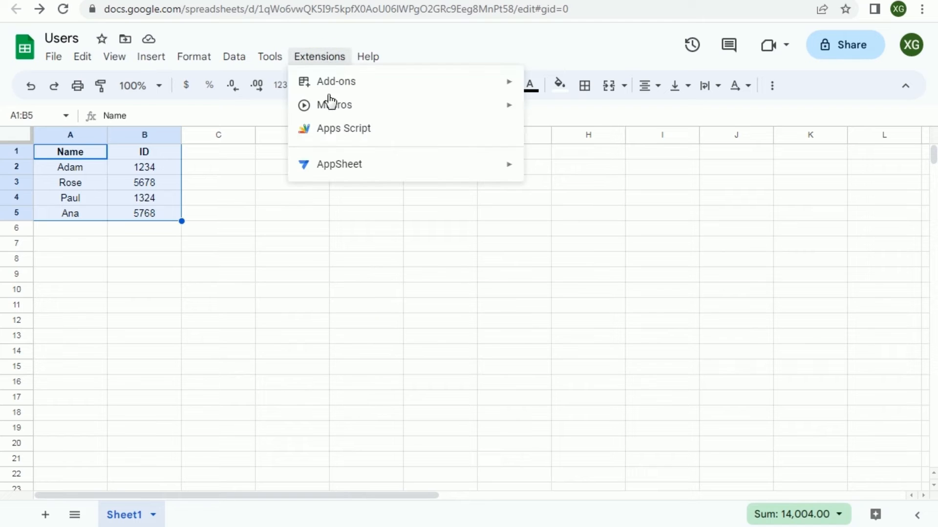
click(343, 128)
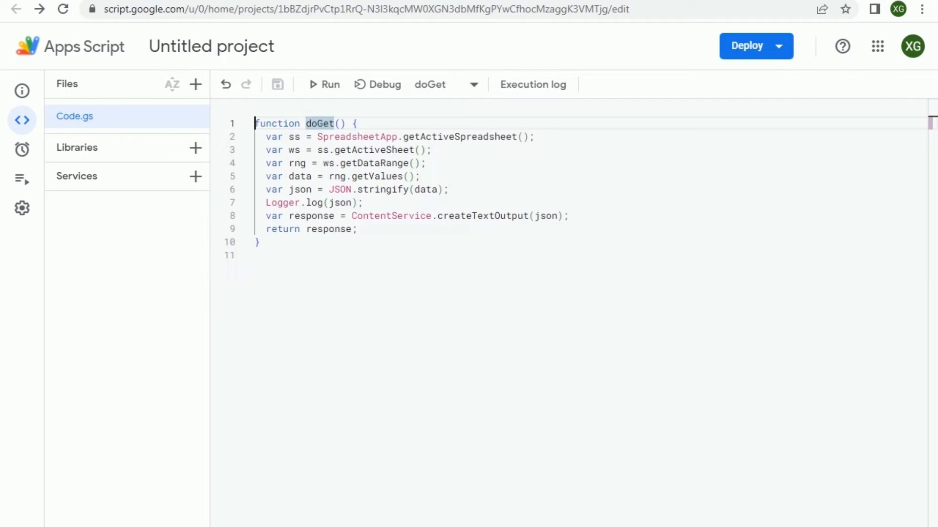
- Highlight the doGet function name in Code.gs to review the JSON-returning code
drag(328, 176, 447, 189)
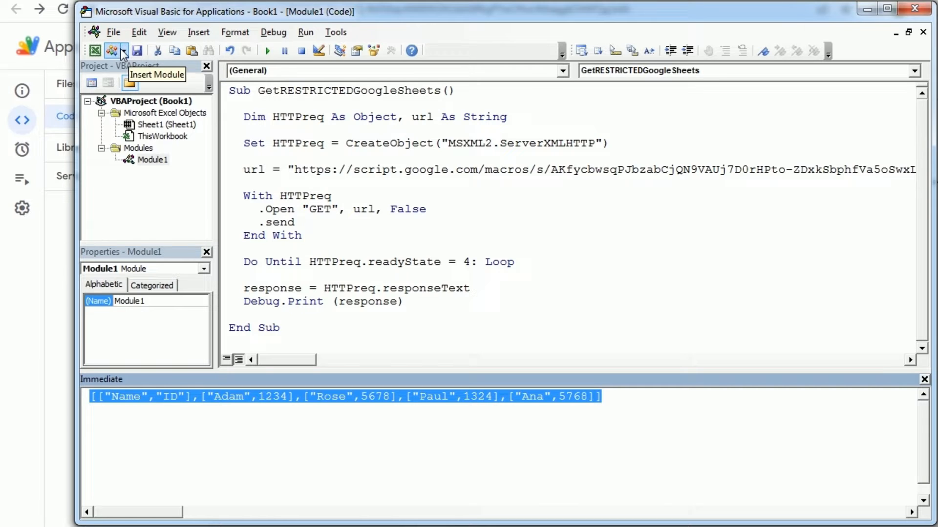
- Insert a new module containing Sub WriteDataToRange(data) and place the cursor in its body
click(113, 50)
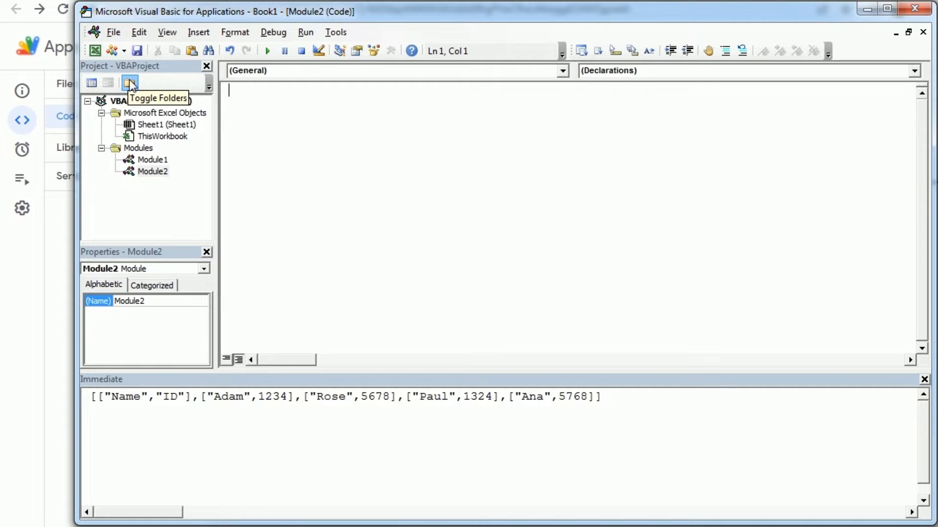
text(S)
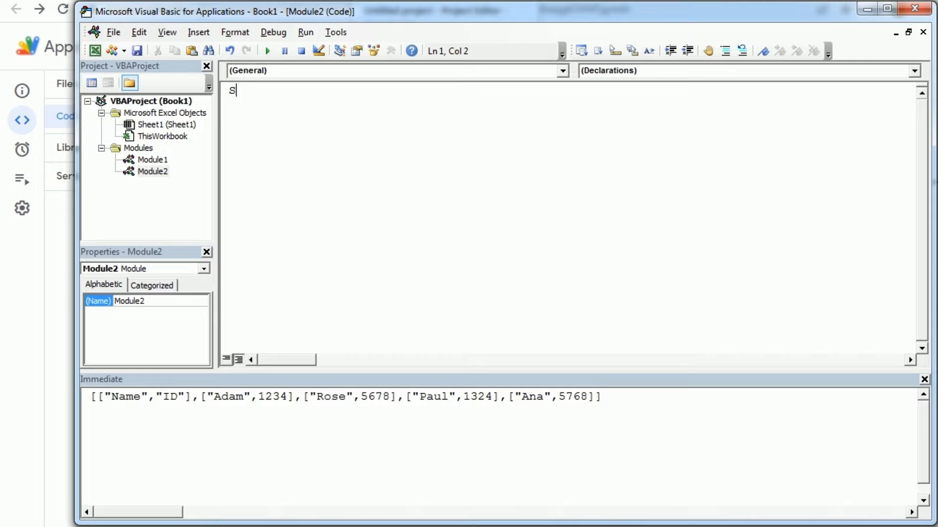
text(ub WriteD)
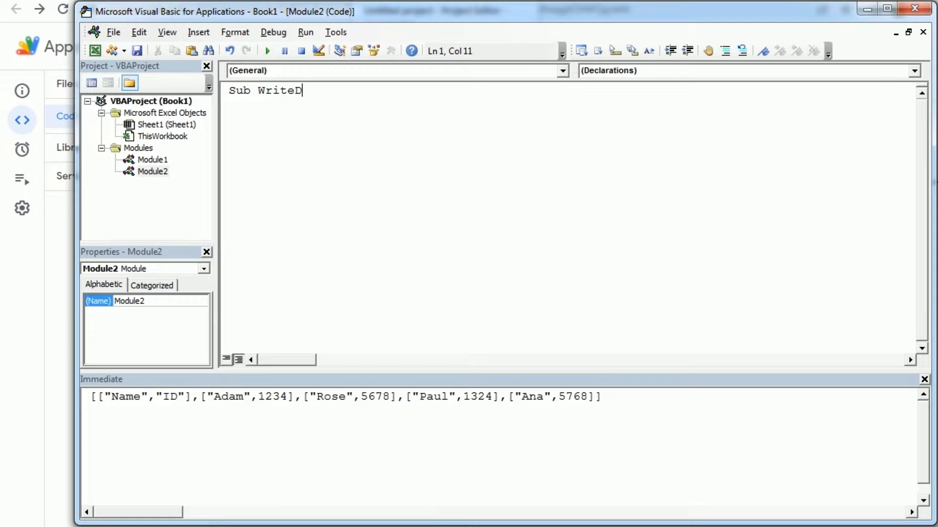
text(ataTo)
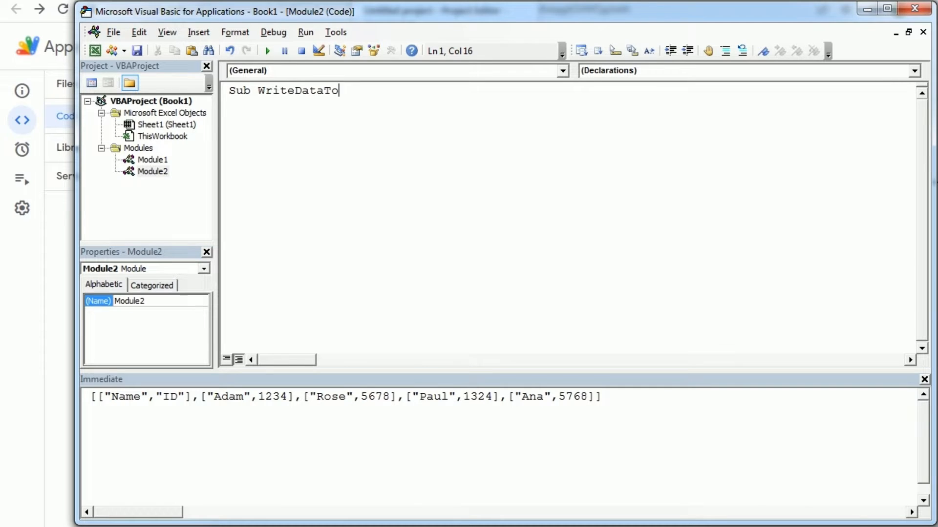
text(Range()
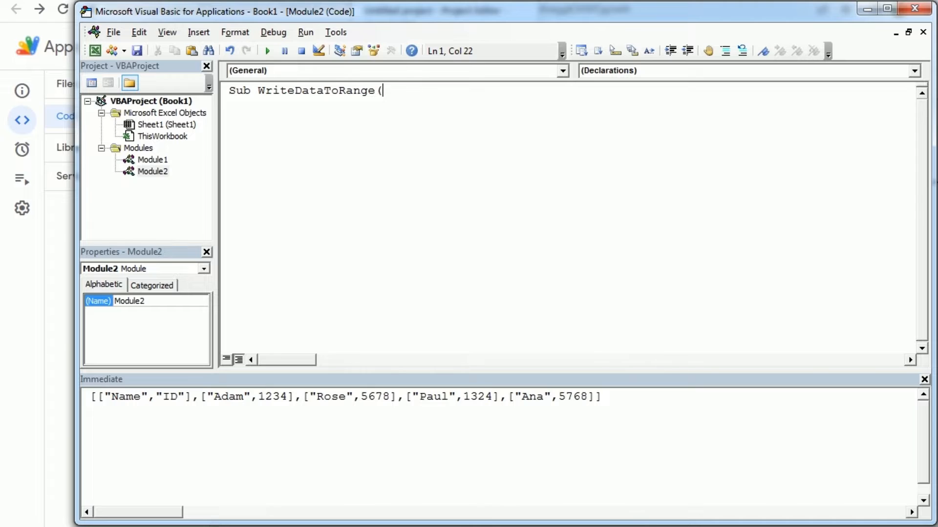
text(data))
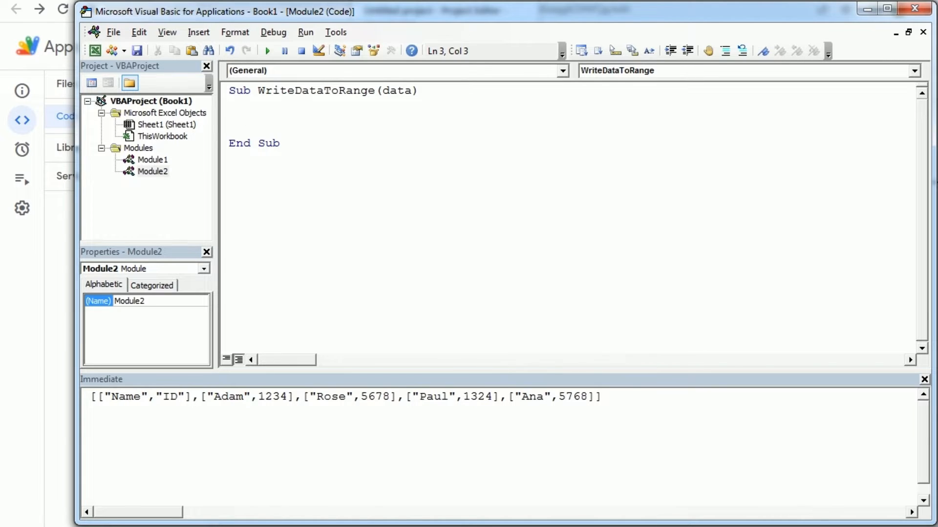
click(242, 116)
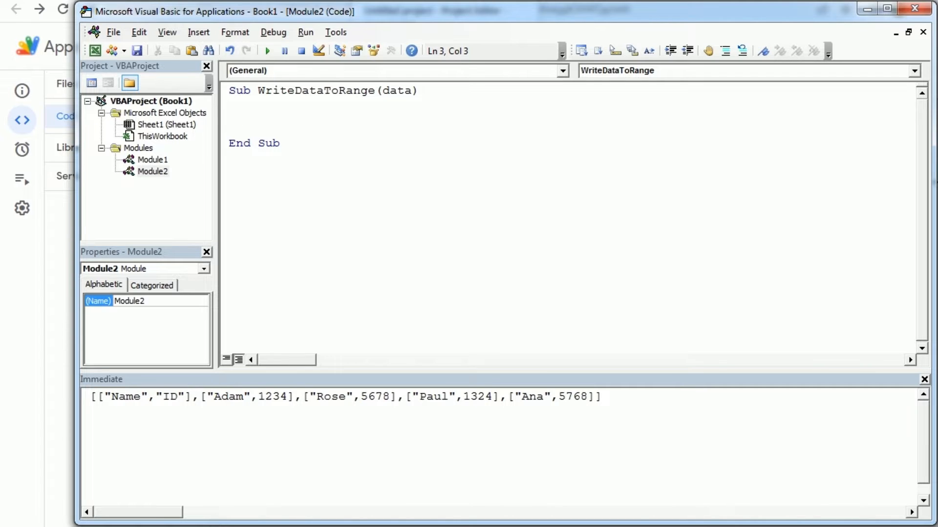
- Add the statement datasplit = Split(data, "[") as the procedure's first line
text(data)
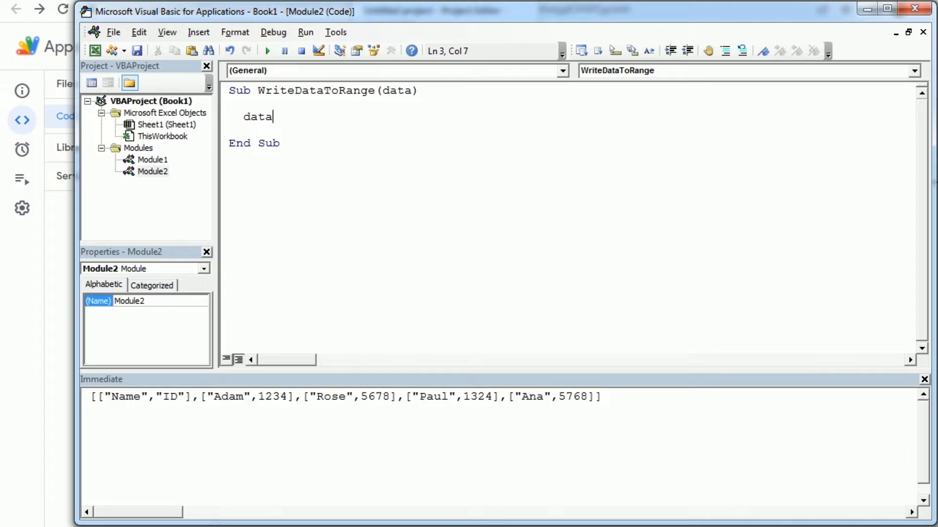
text(split=)
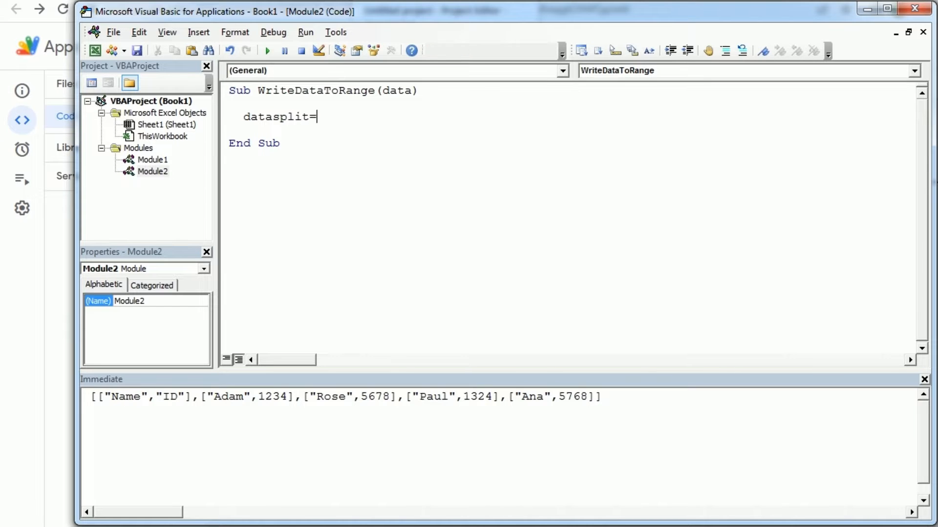
text(split(data,")
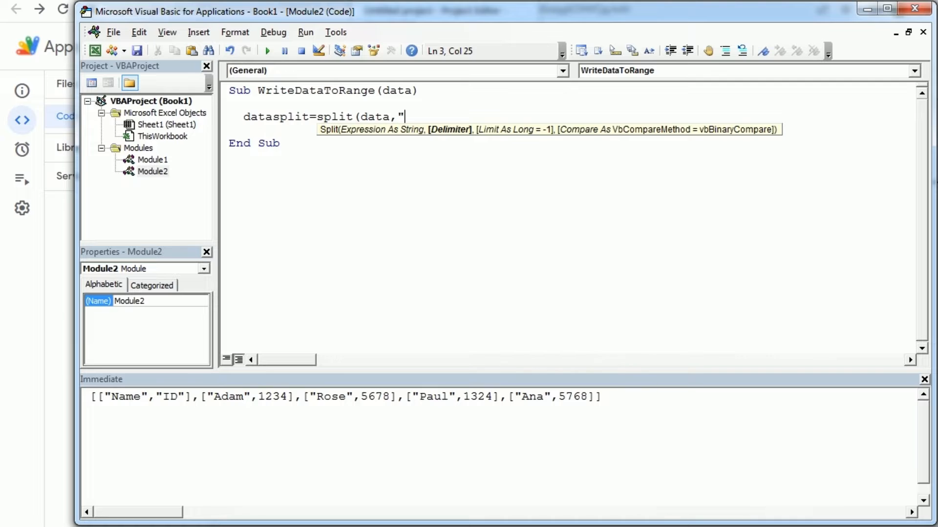
text([)
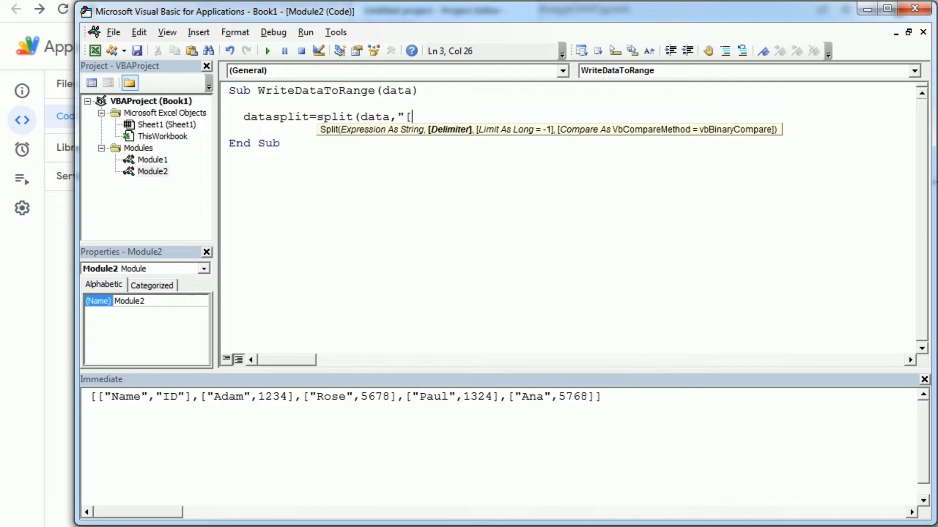
text(")
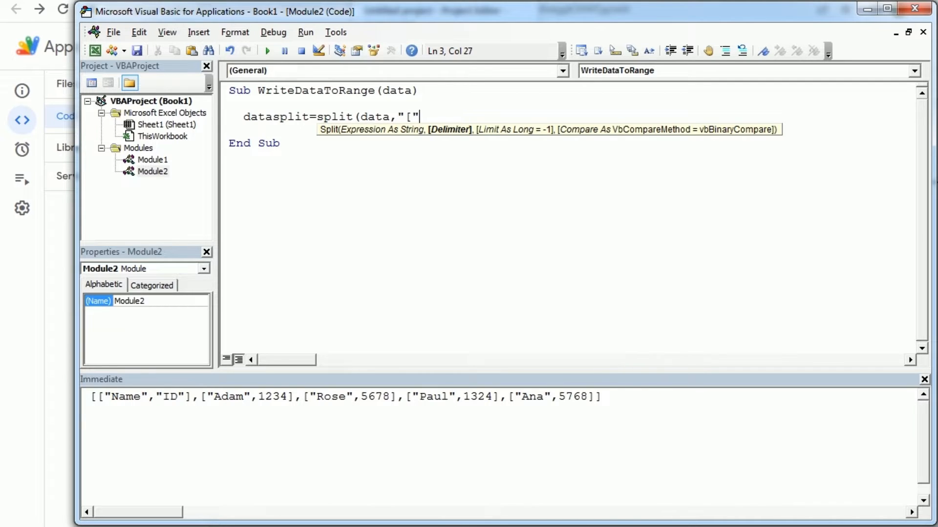
key(enter)
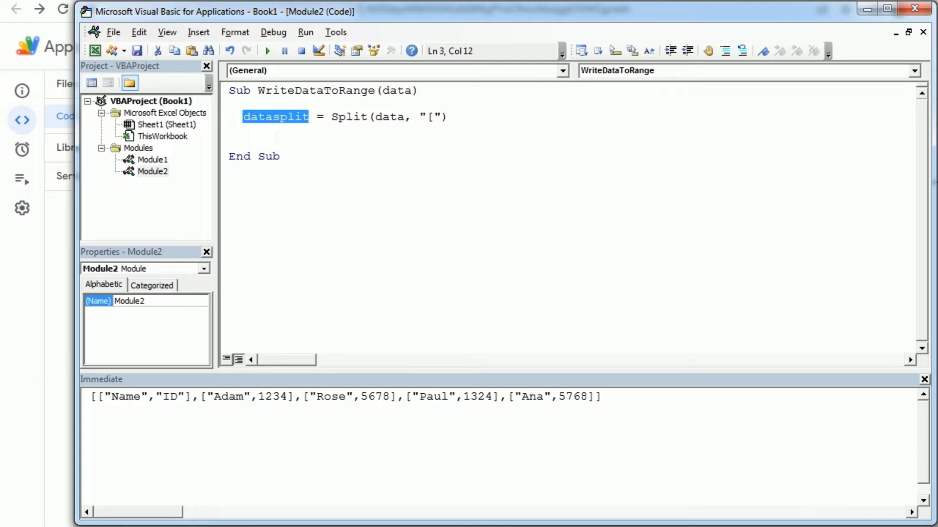
- Add a For Each datarow In datasplit loop with an If datarow <> "" Then check
text(for each da)
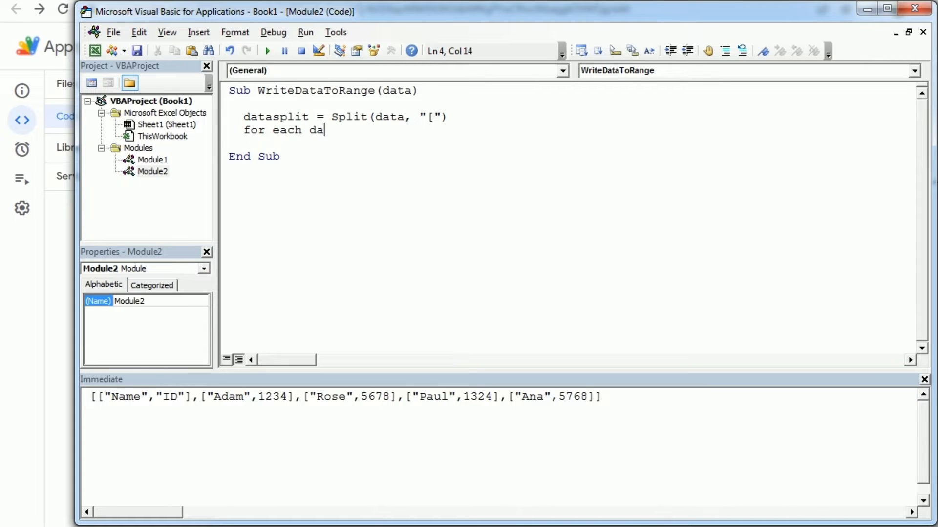
text(tarow in datasplit)
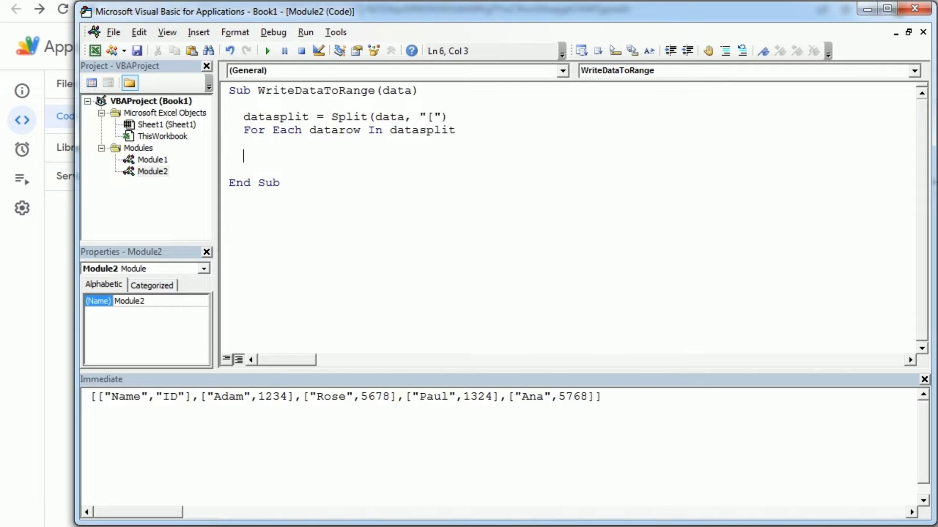
text(if data)
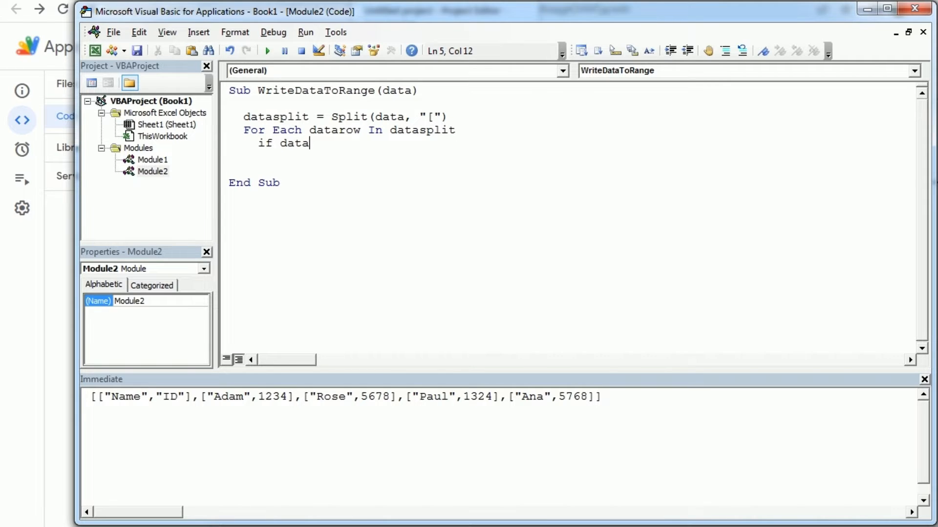
text(row<>)
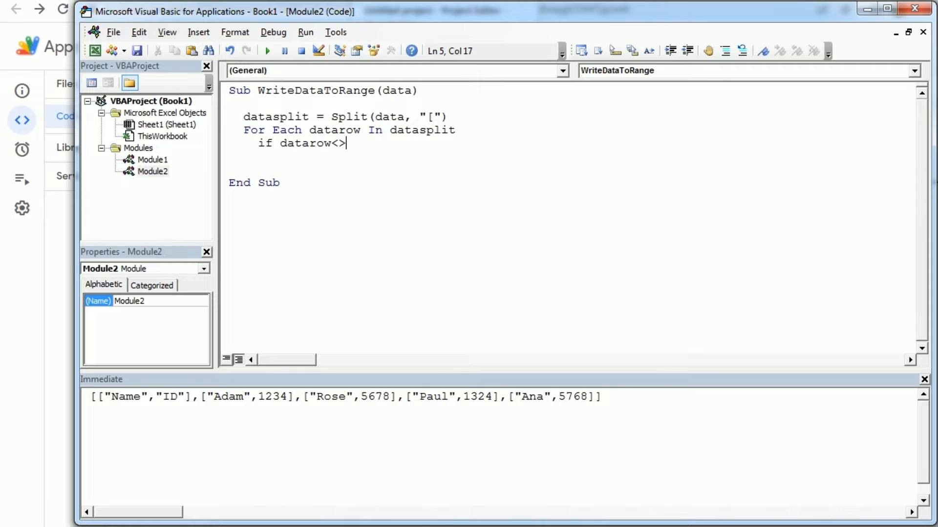
text("" then)
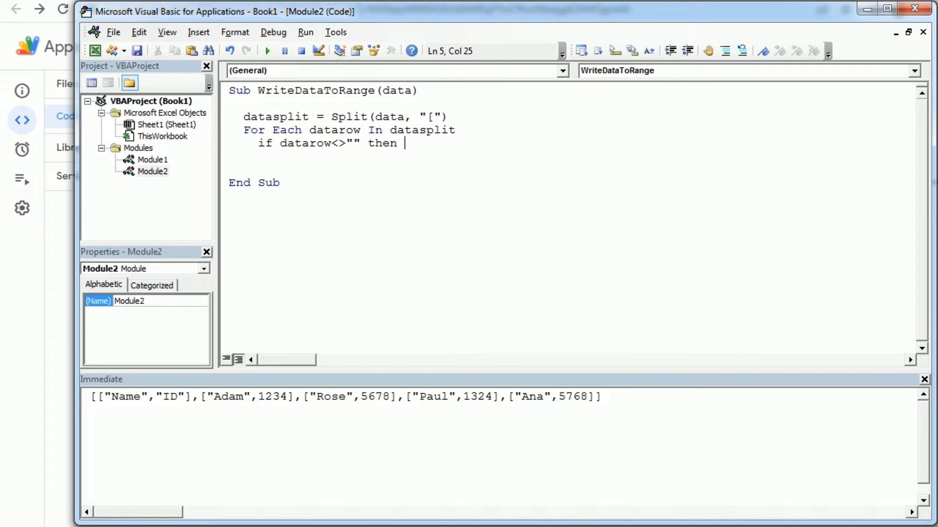
click(93, 396)
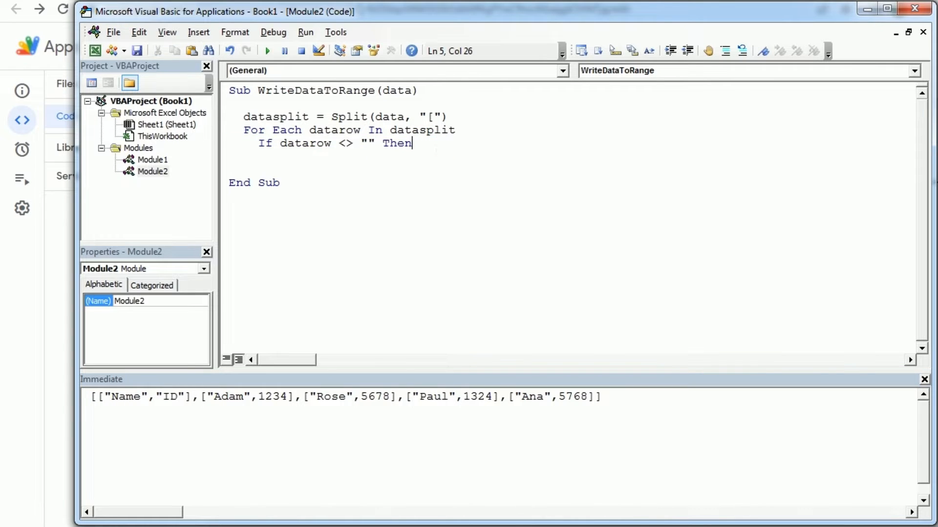
- Inside the If, add r = r + 1 and datacols = Split(datarow, ",")
text(r=)
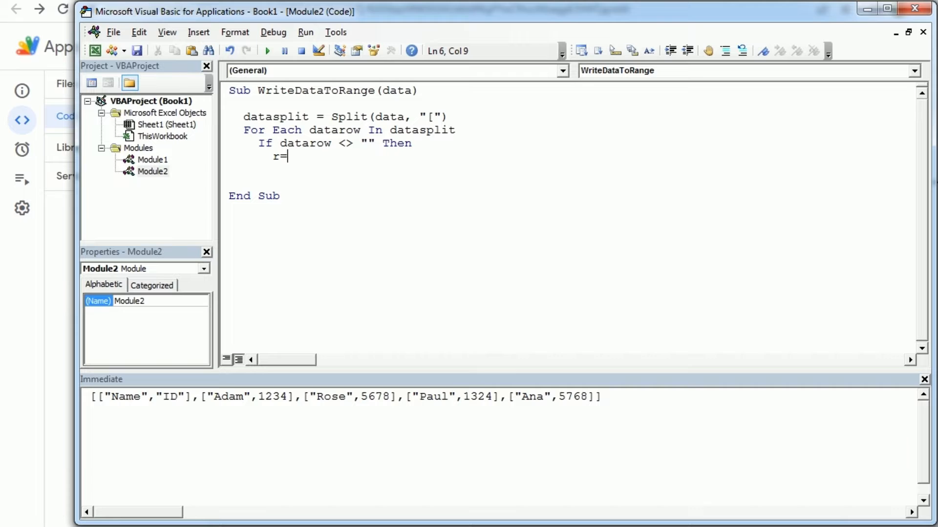
text(r+1)
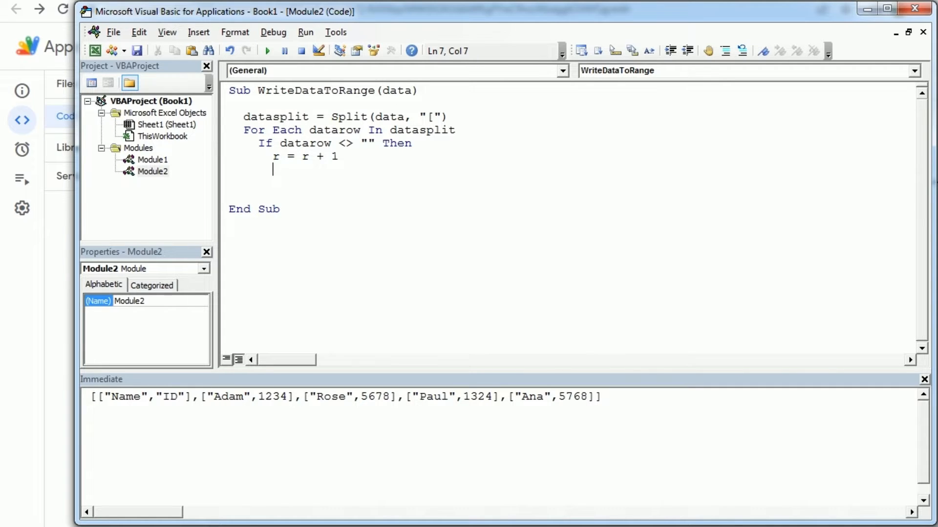
text(d)
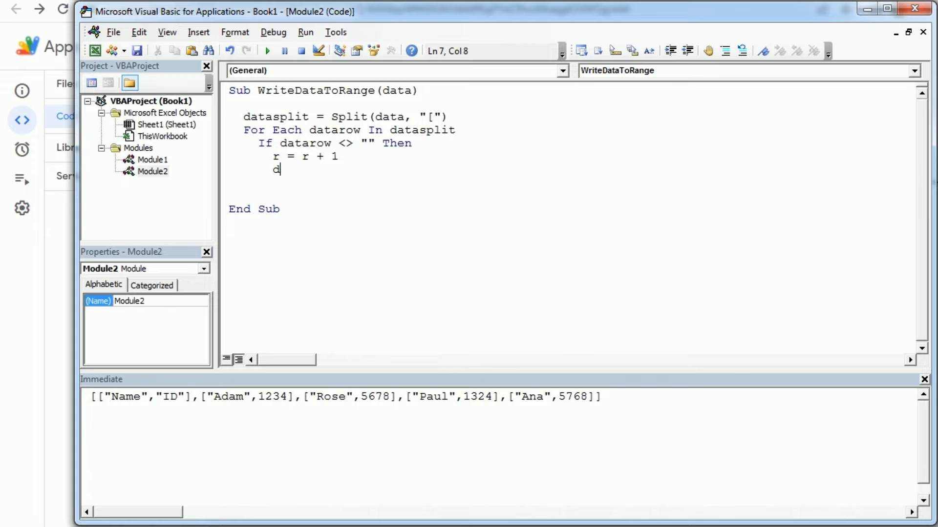
text(atacols)
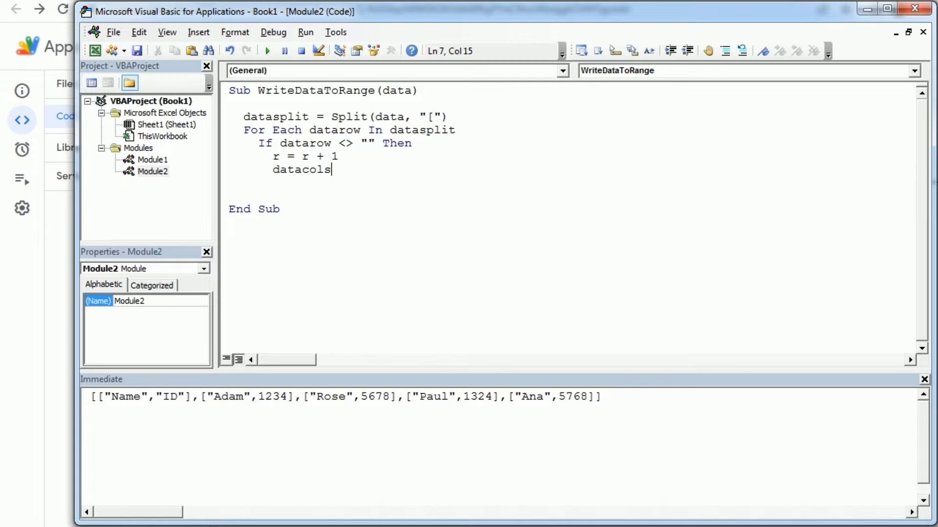
text(=split()
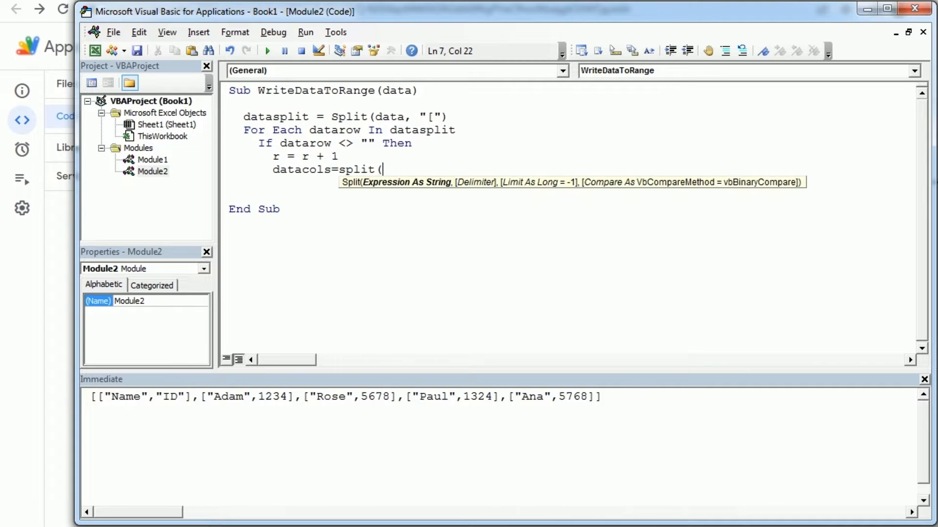
text(datarow,)
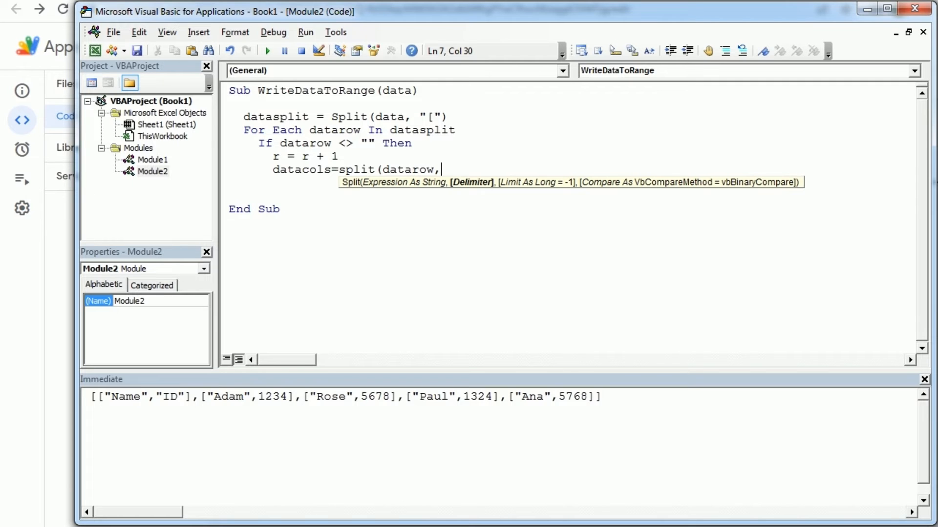
text(",")
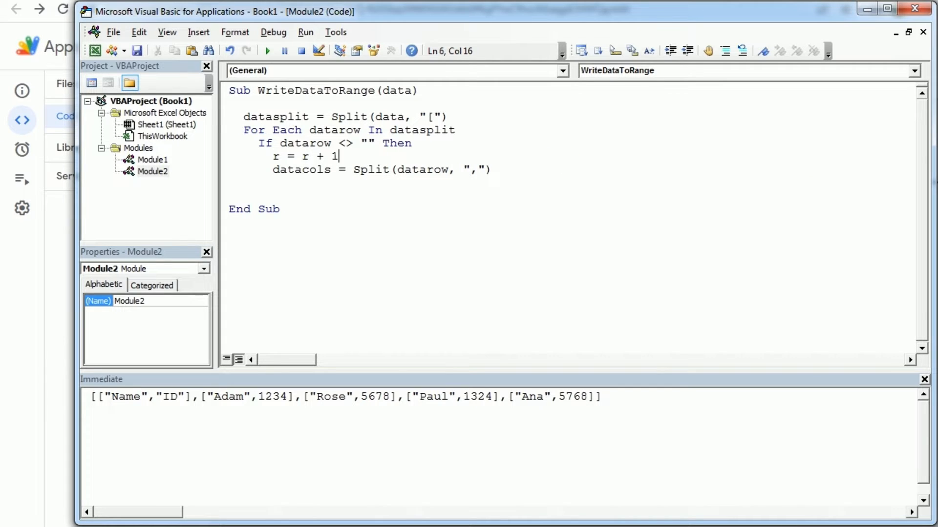
- Add c = 0, a For Each cellvalue In datacols loop, If cellvalue <> "", and c = c + 1
double_click(114, 397)
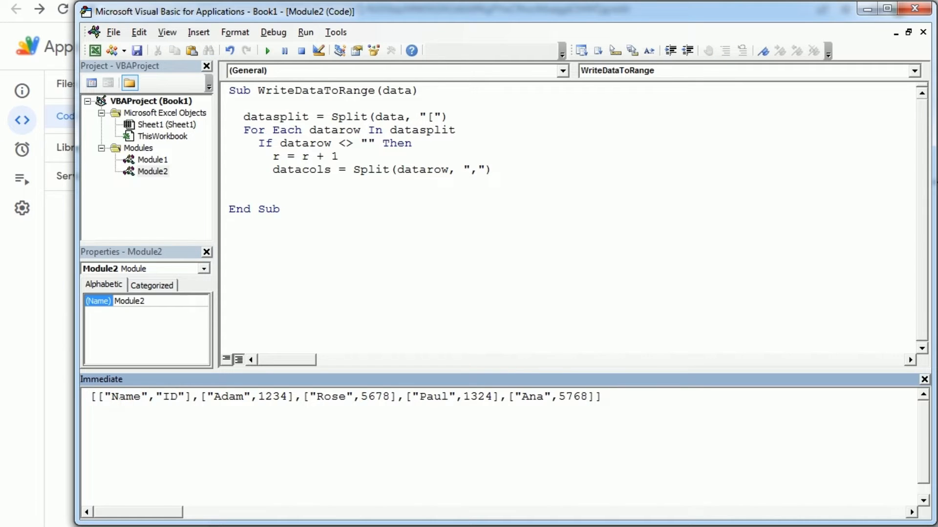
double_click(125, 397)
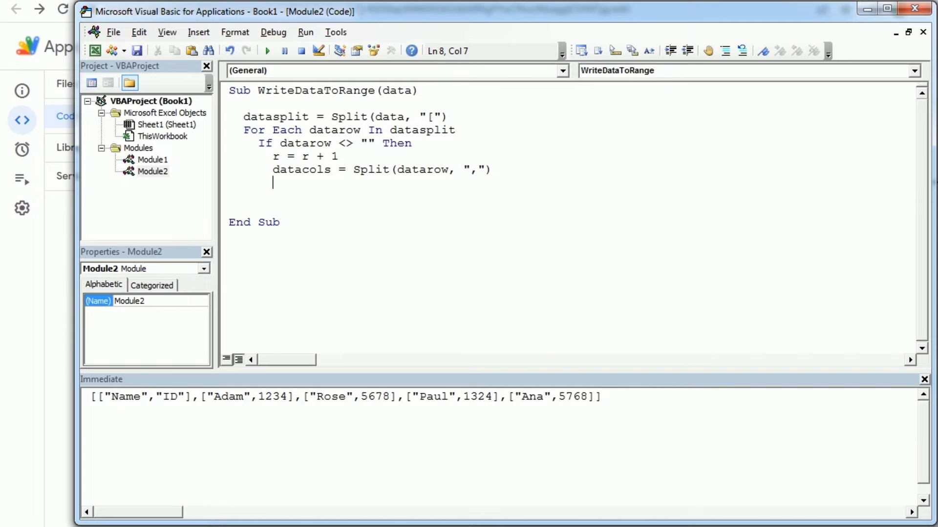
text(for each)
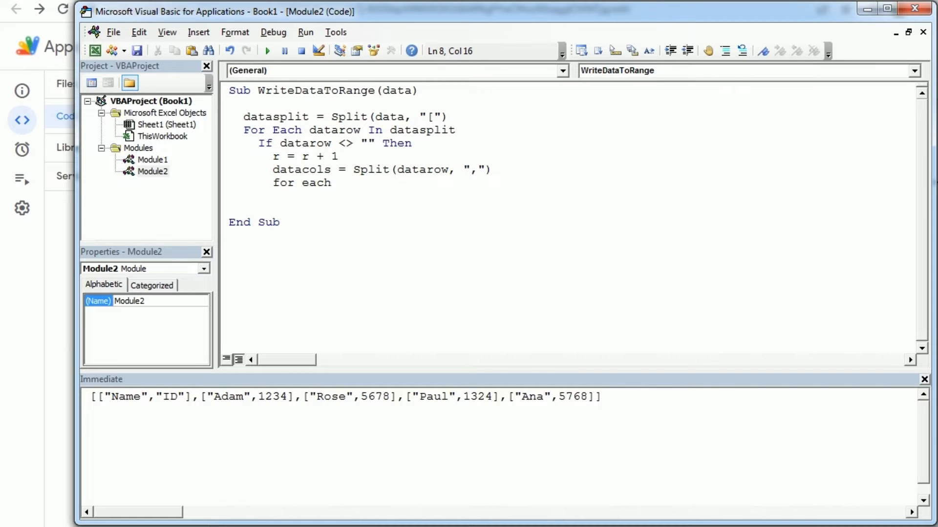
text(cellvalue in)
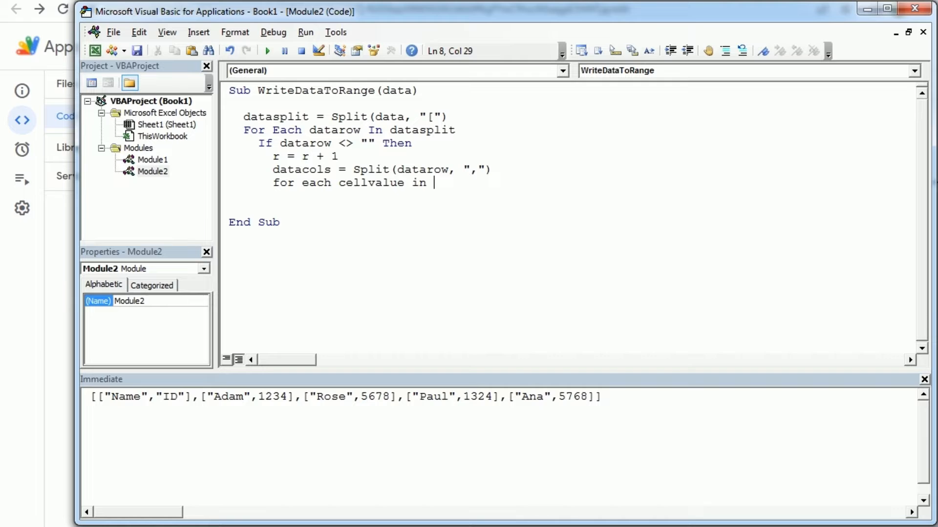
text(datacols)
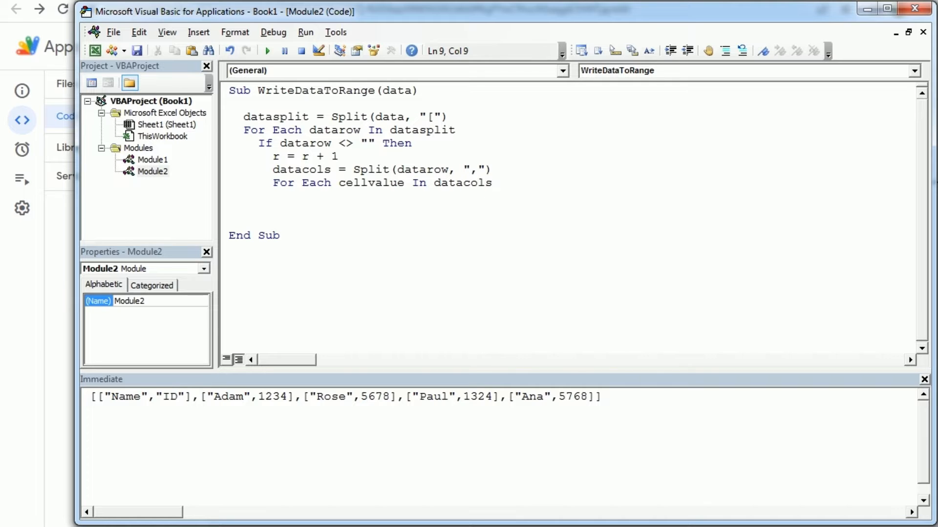
text(if cell)
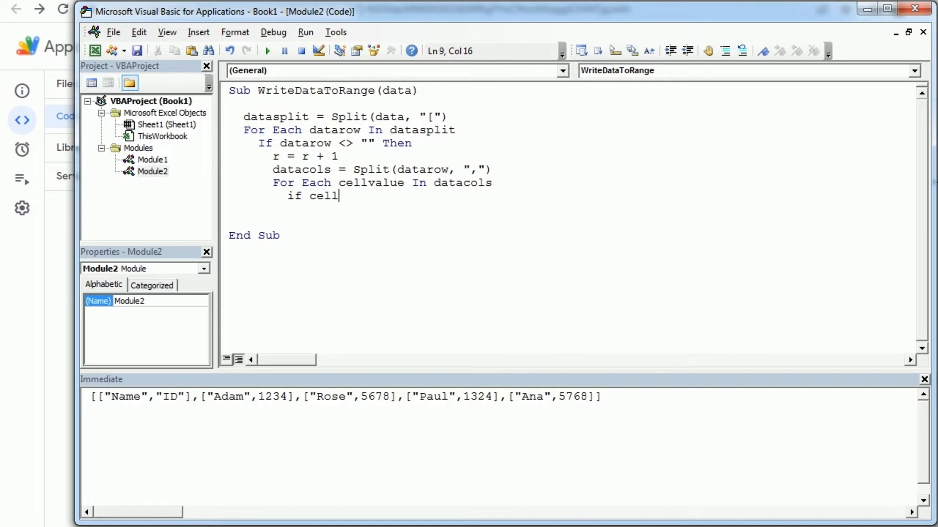
text(value<> "" Then)
text(c)
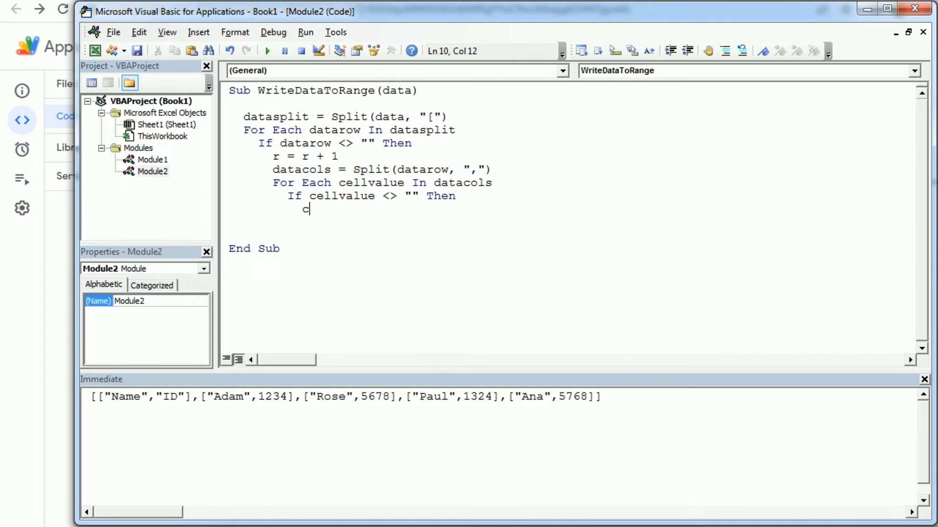
text(=c+1)
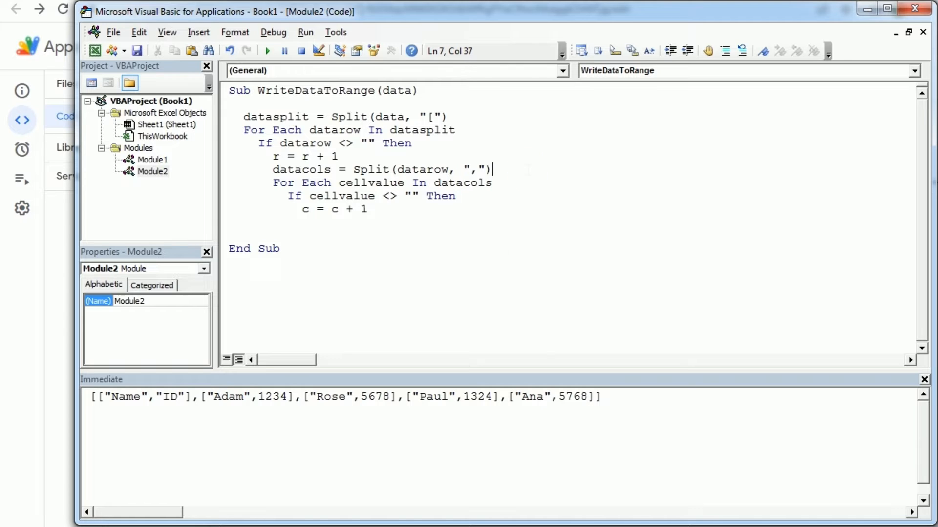
text(c=)
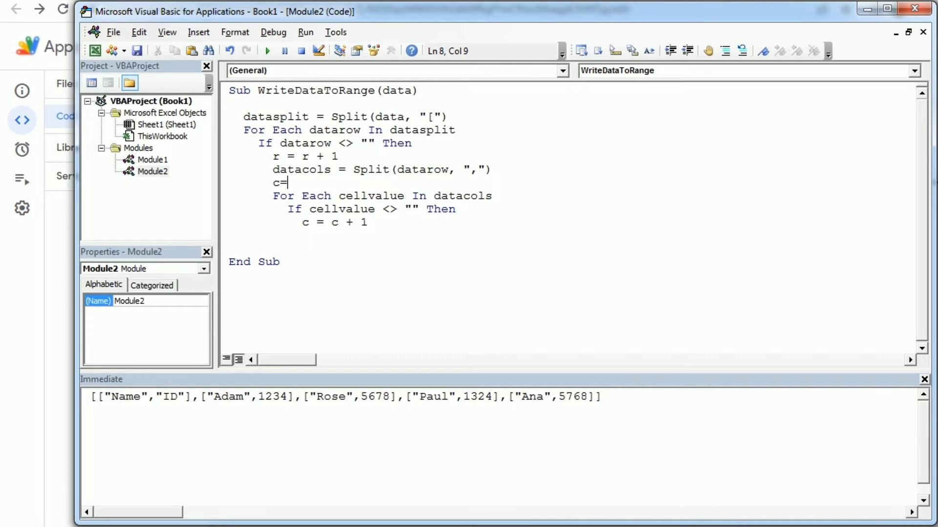
text(0)
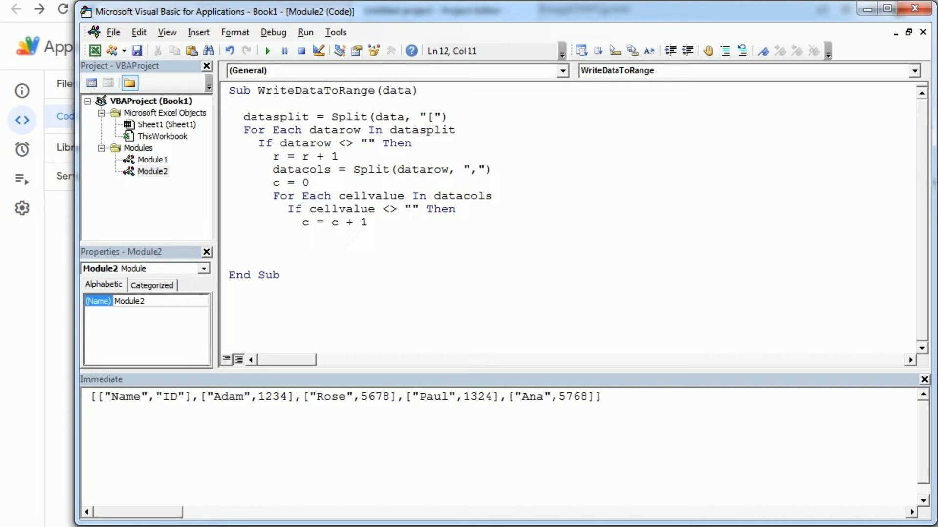
- Add a Replace line stripping double quotes (character 34) from cellvalue
text(cell)
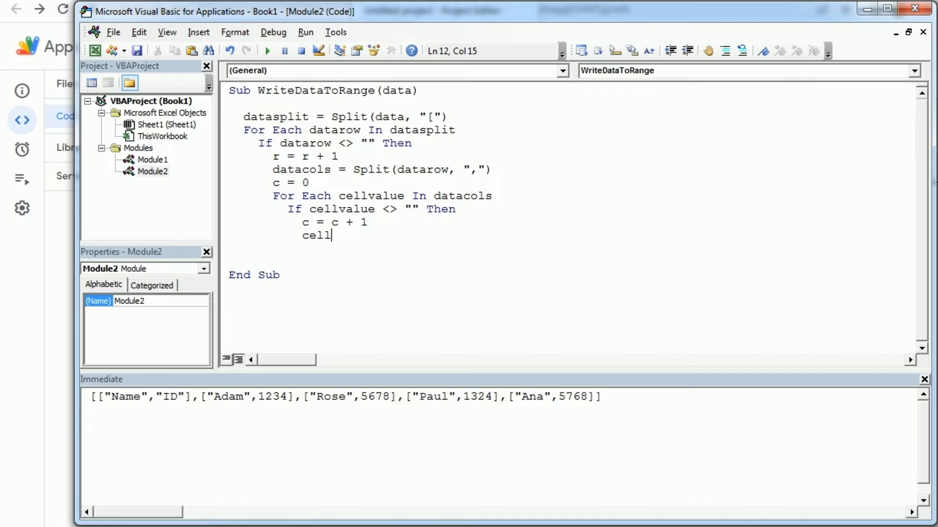
text(value=)
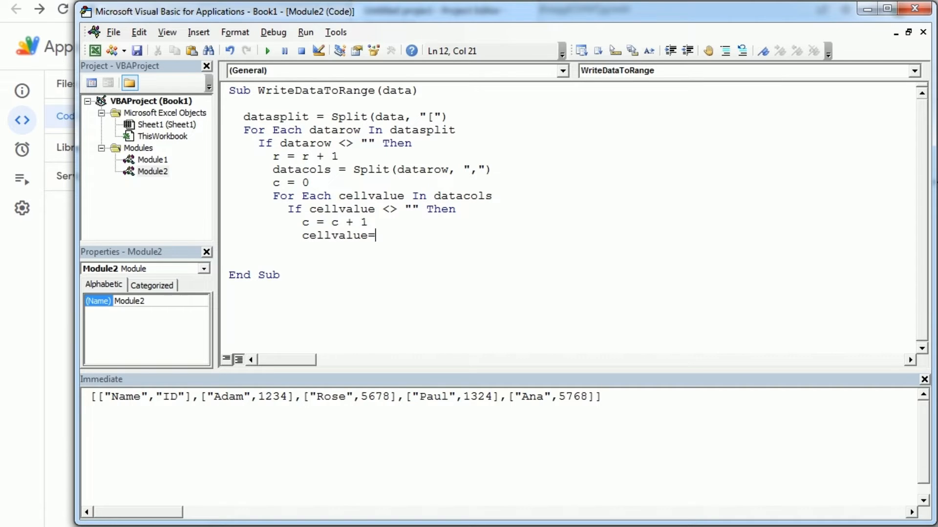
text(replace()
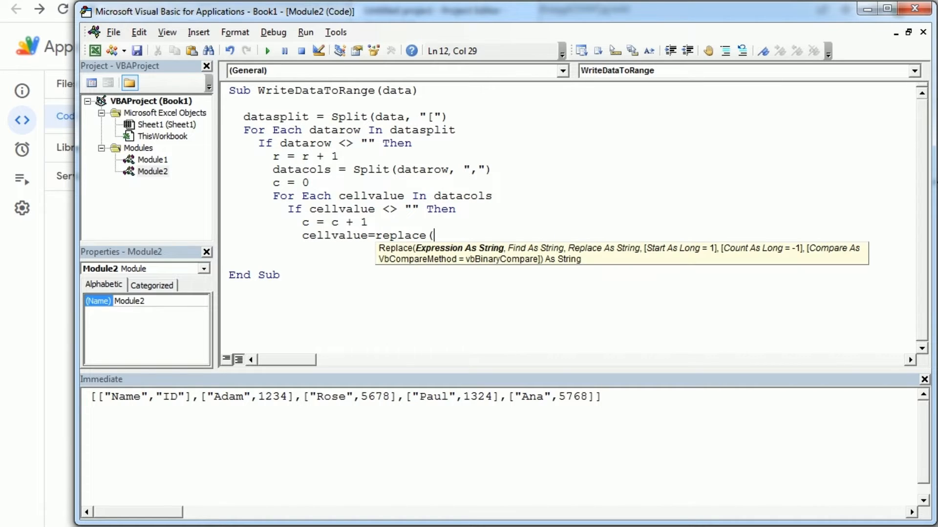
text(cellvalue)
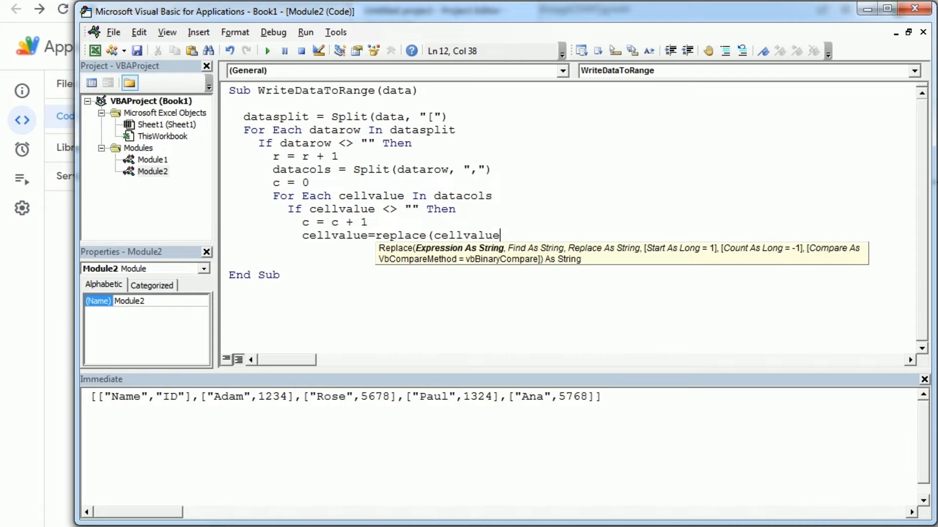
text(,char(34),)
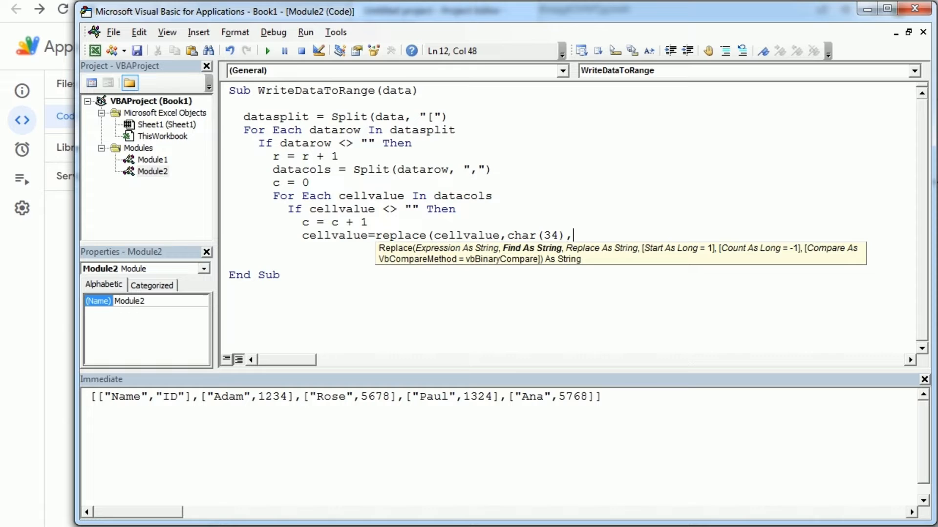
text("")
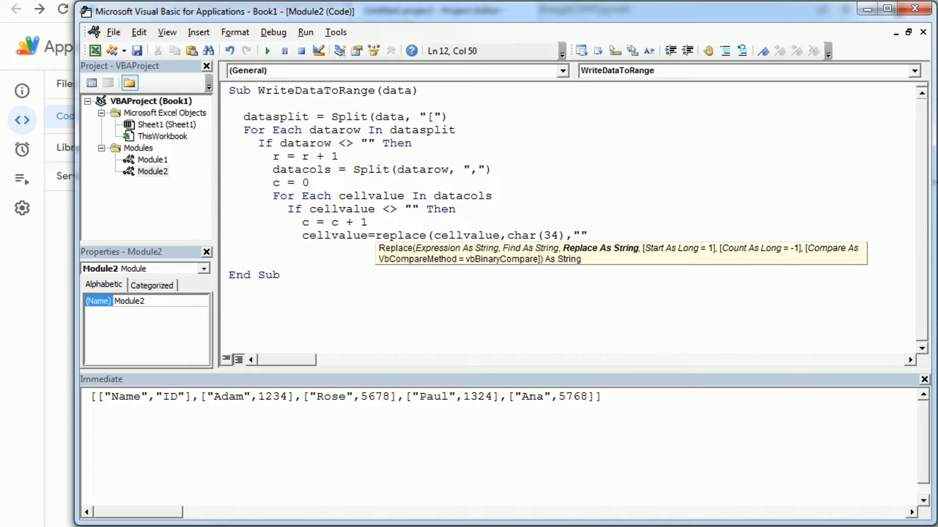
key(Enter)
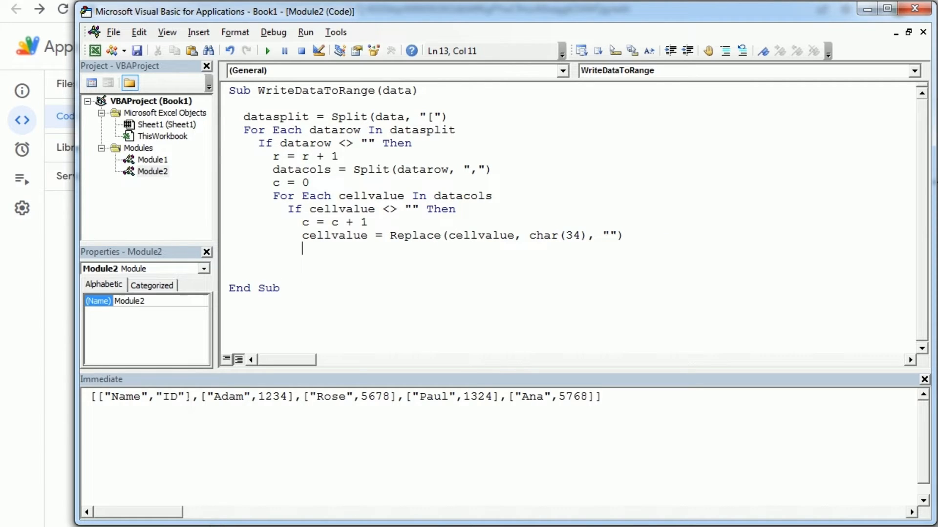
- Add cellvalue = Replace(cellvalue, "]", "") to strip closing brackets
click(187, 396)
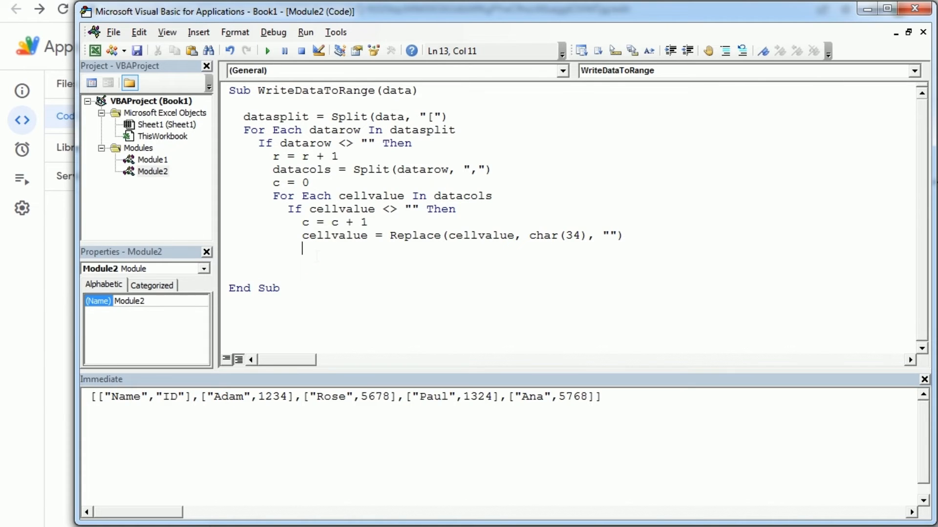
text(cellvalue)
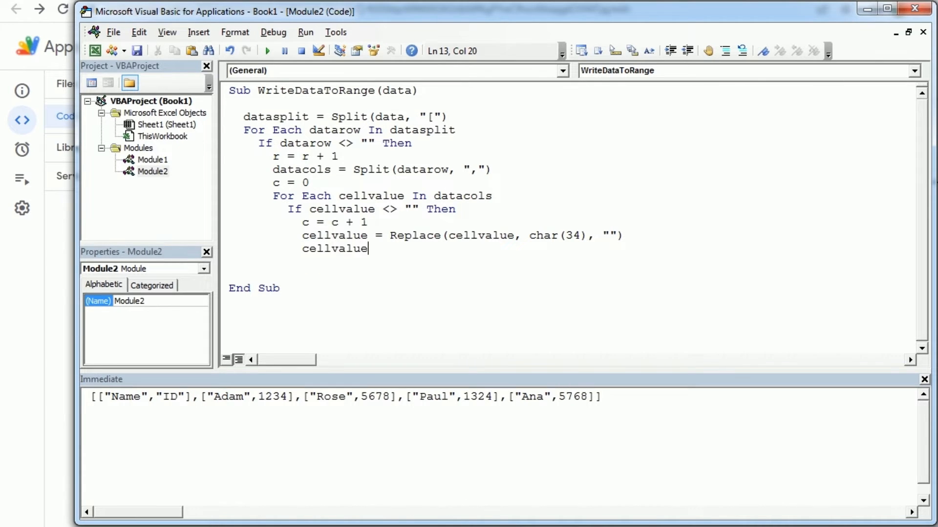
text(=replc)
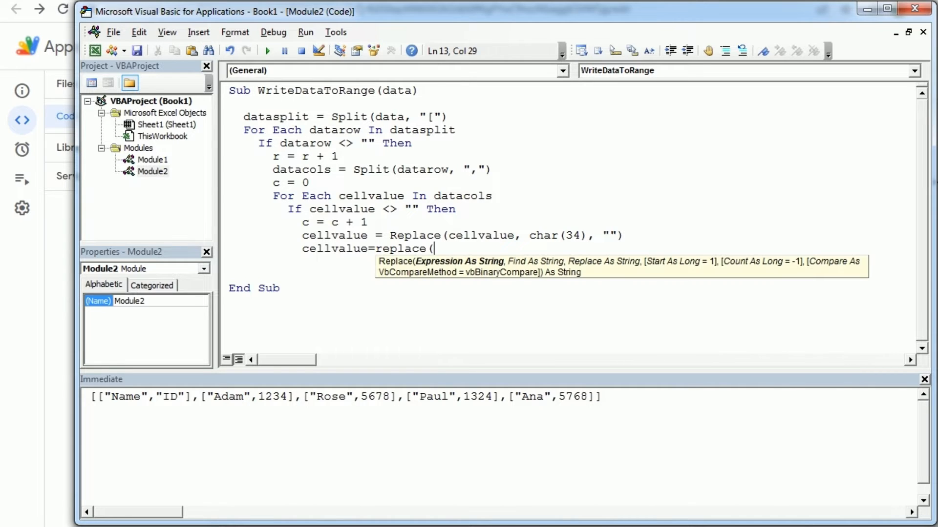
text(cellvalue,)
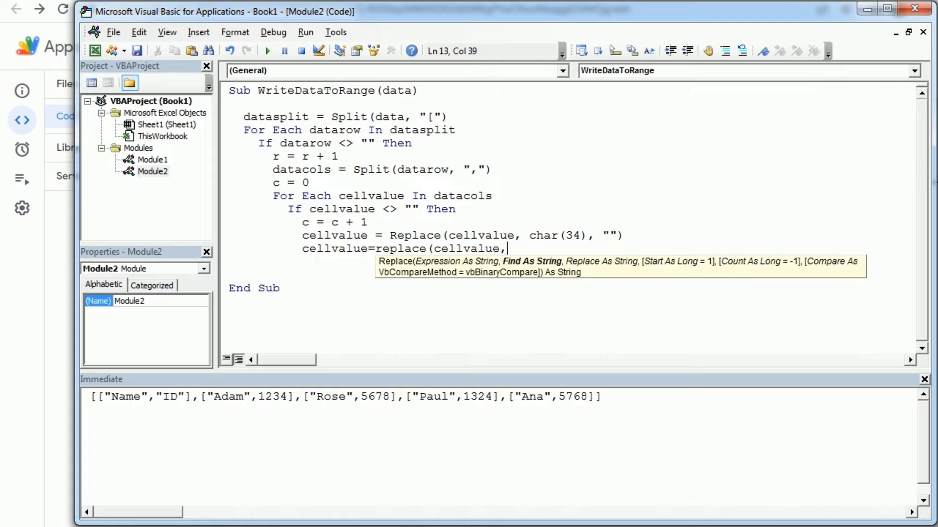
text("])
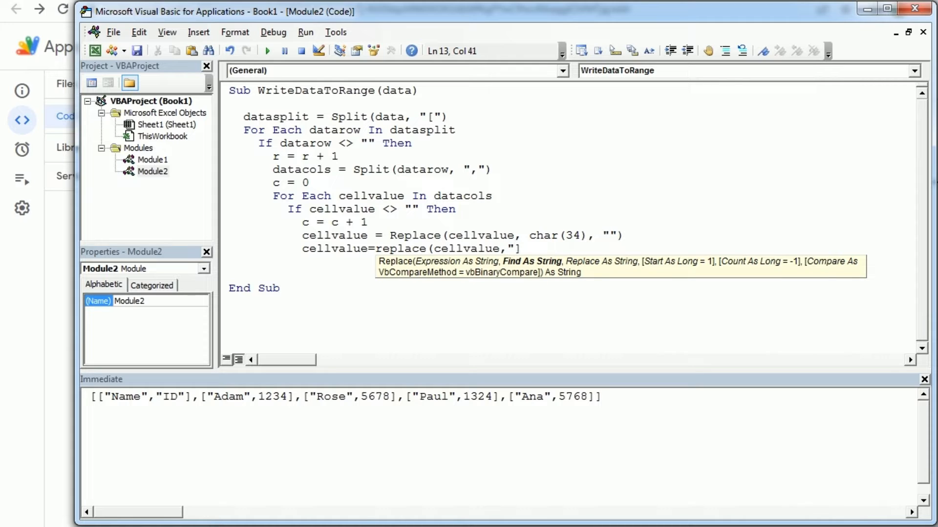
text(")
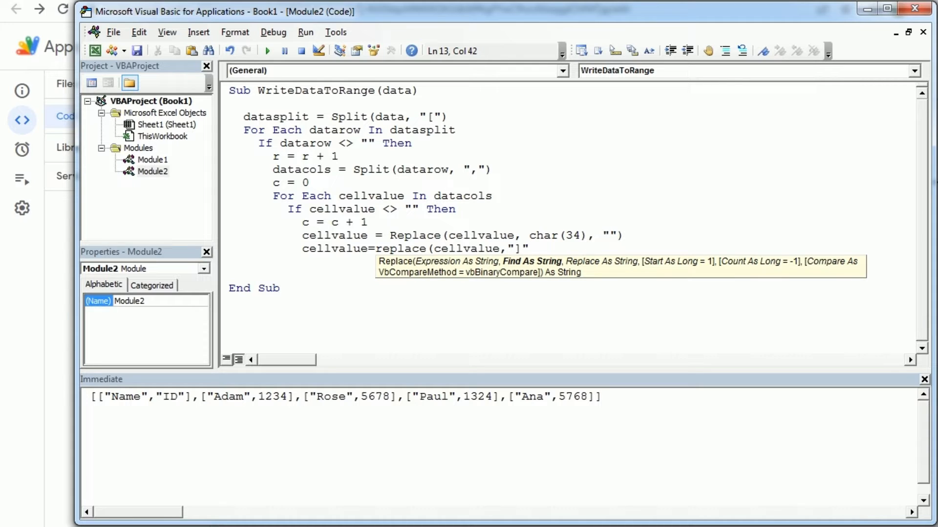
text(,"")
text(cell)
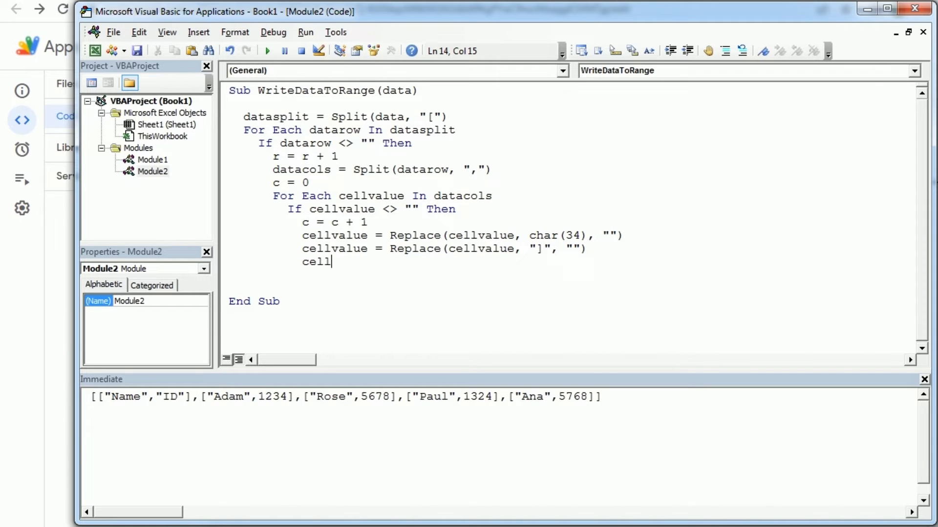
- Write each cleaned value with Cells(r, c).Value = cellvalue
text(s()
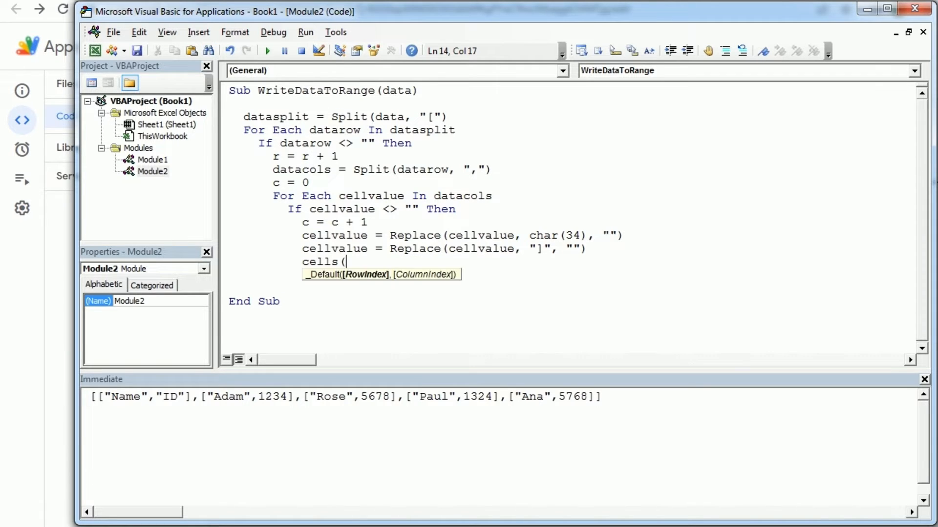
text(r,c))
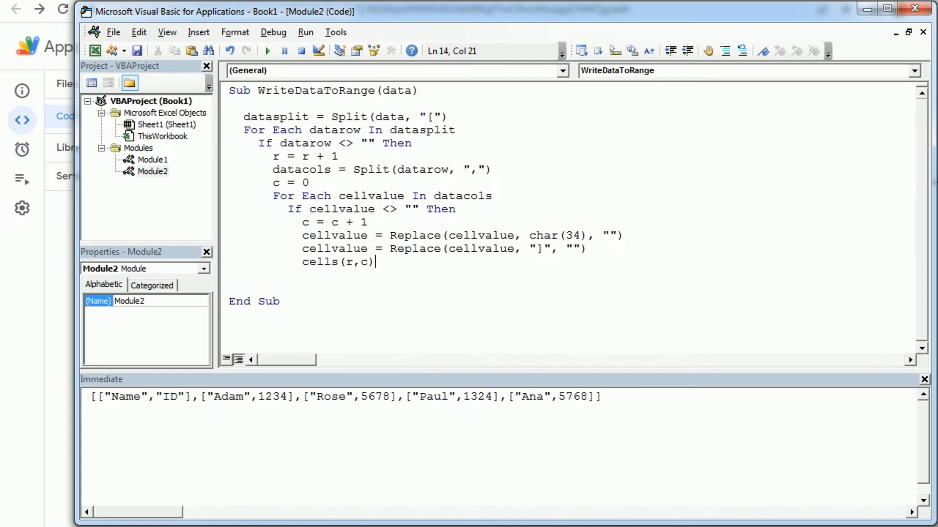
text(.value=)
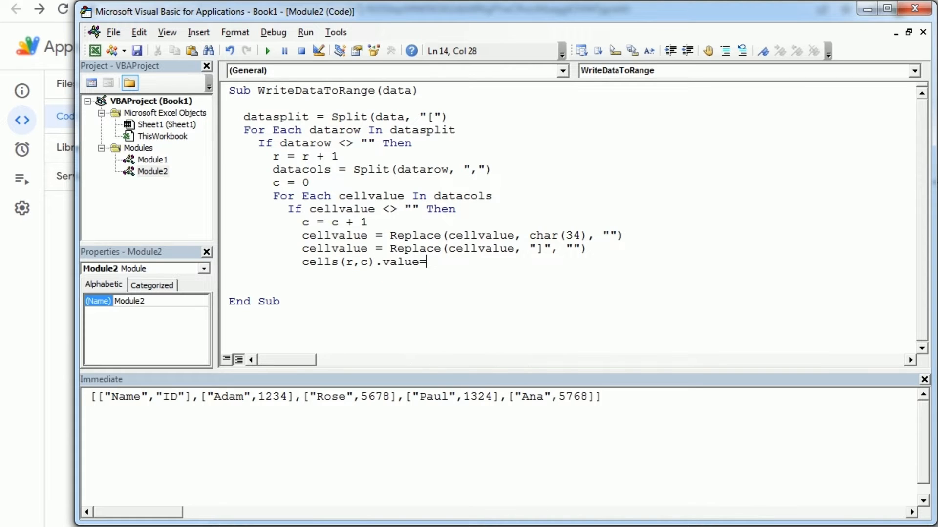
text(cellvalue)
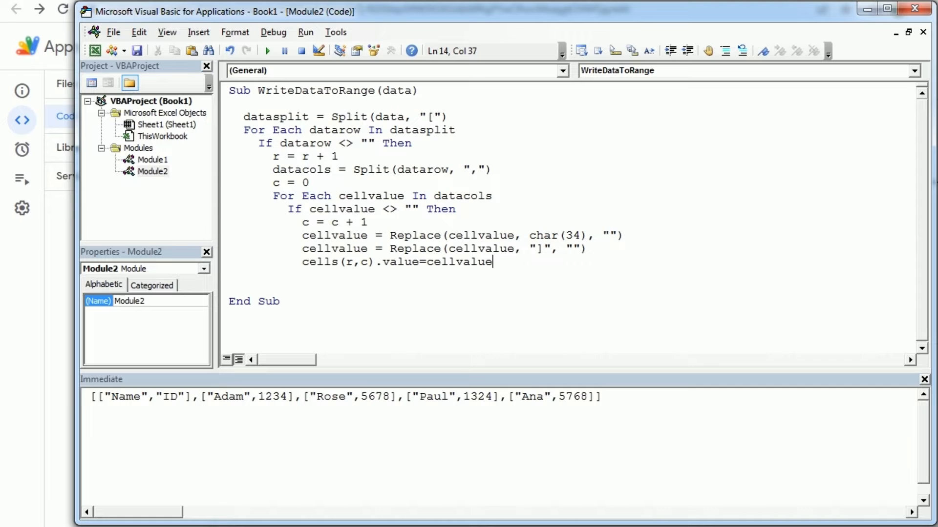
- Close the blocks with End If, Next cellvalue, End If and Next datarow
text(en)
text(next)
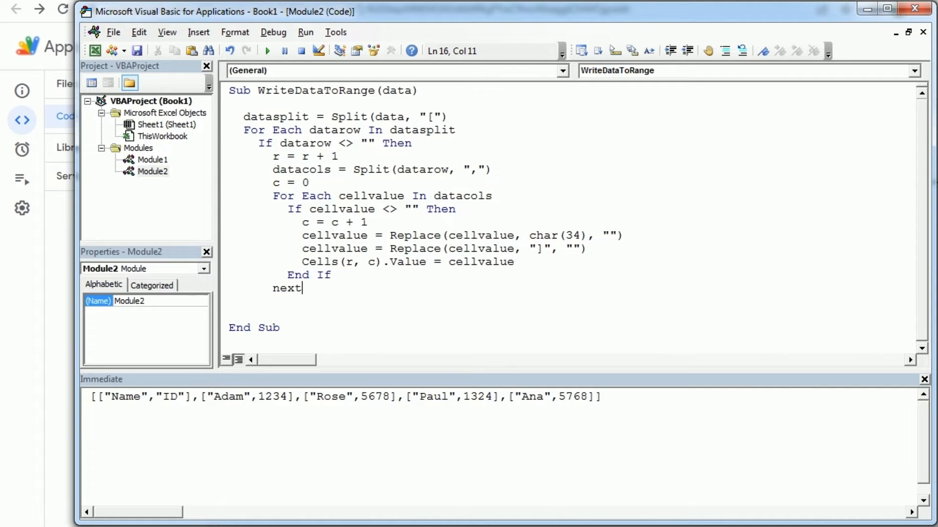
text(cellva)
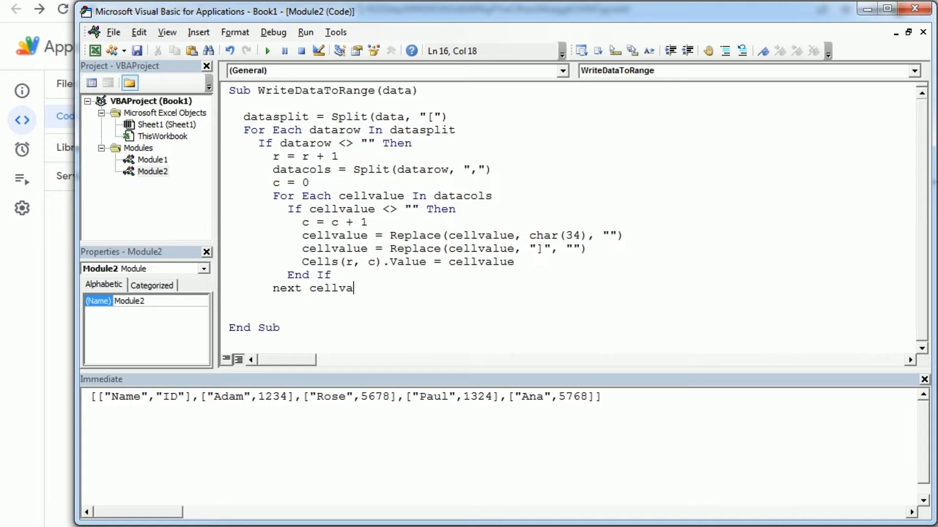
key(enter)
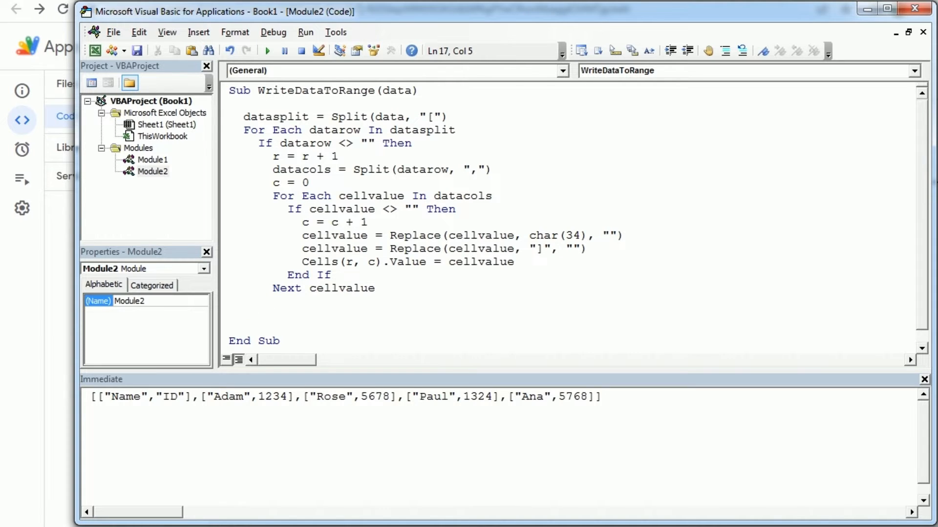
text(end if)
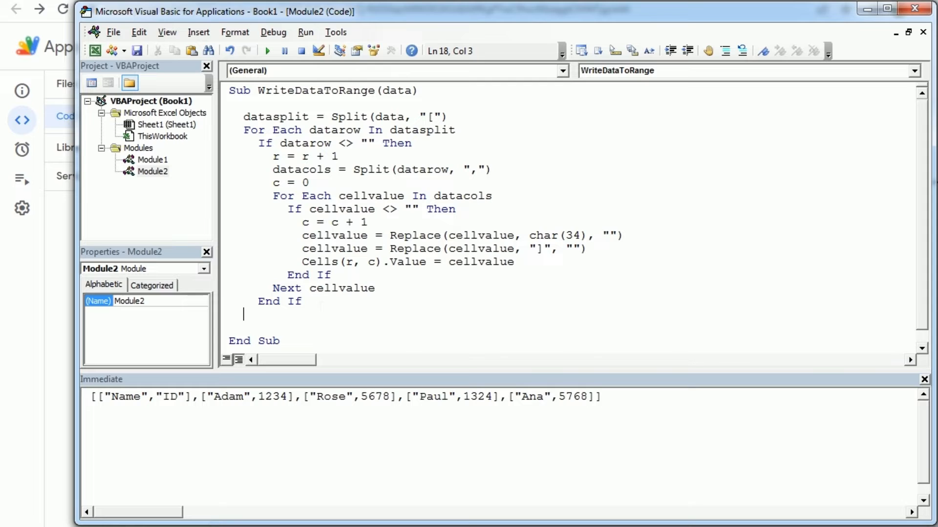
text(next)
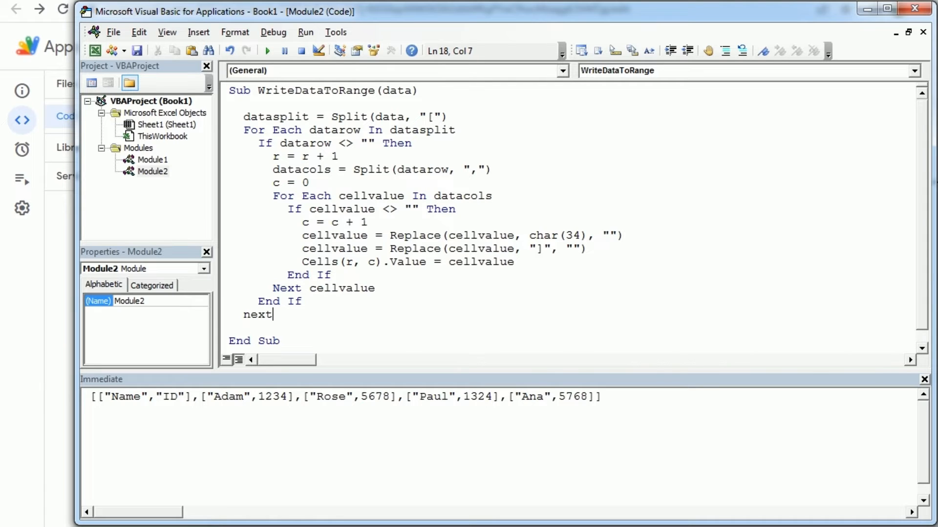
text(datarow)
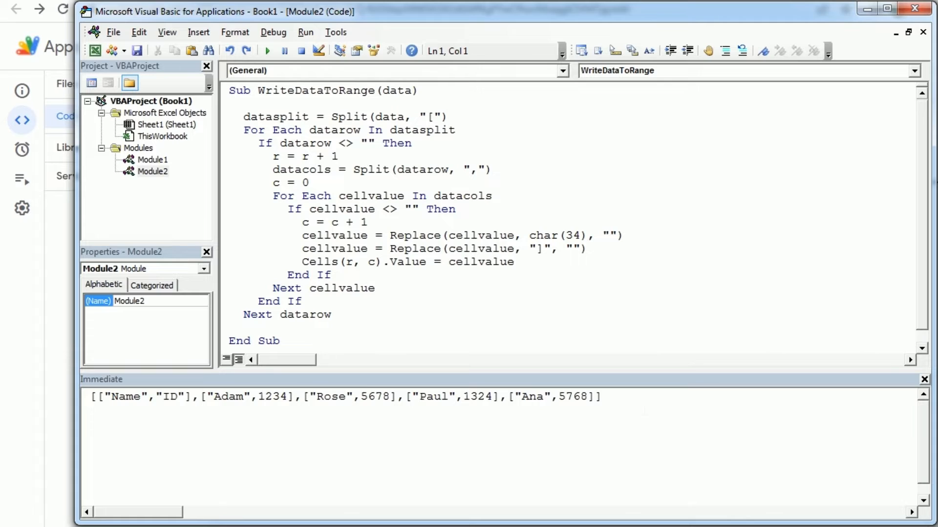
drag(182, 396, 601, 397)
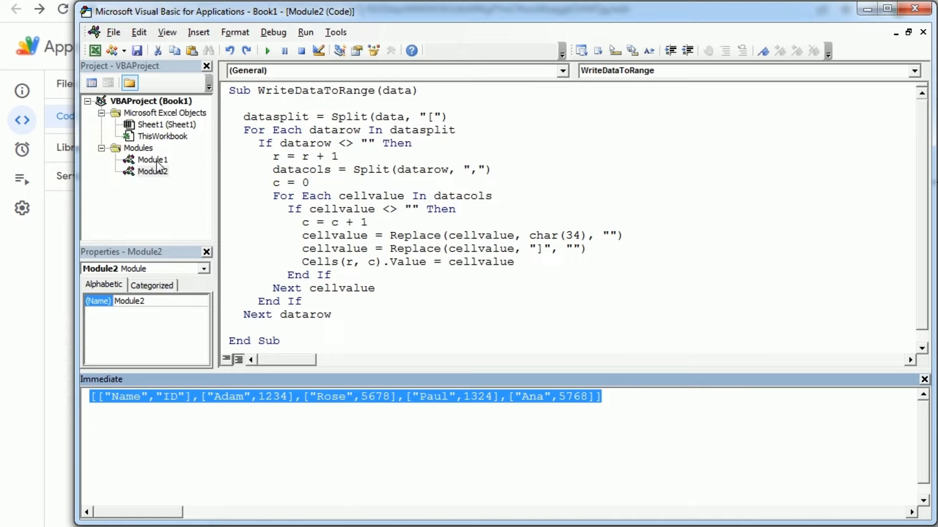
- In Module1, add Call WriteDataToRange(response) before End Sub, replacing the data argument
click(152, 160)
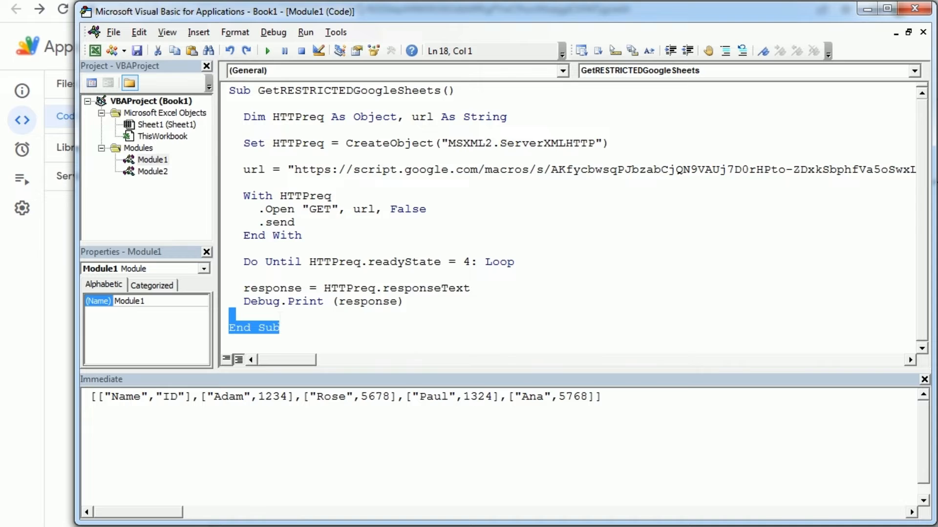
key(ctrl+a)
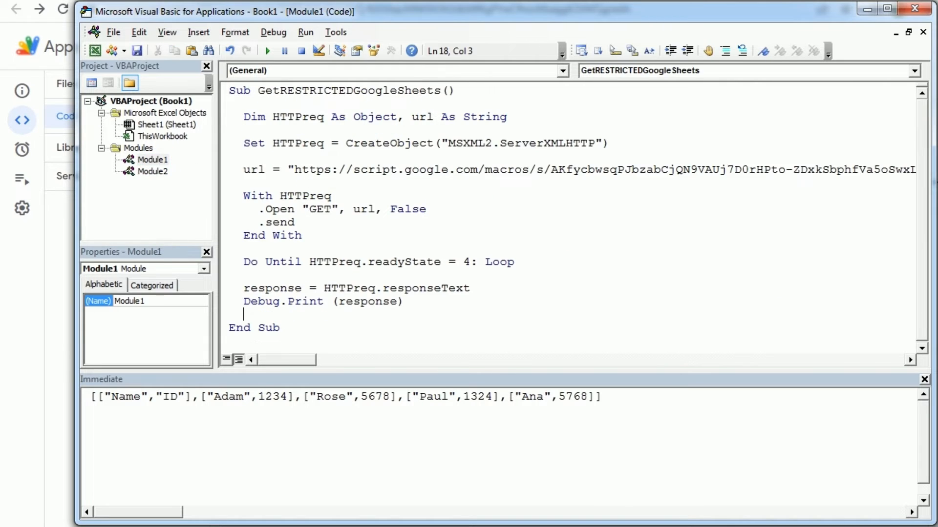
text(call WriteDataToRange(data))
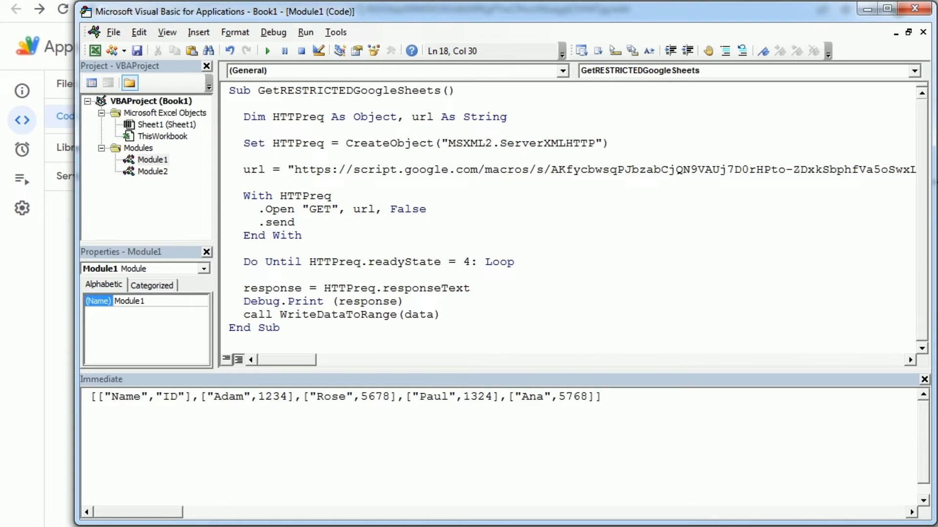
double_click(338, 315)
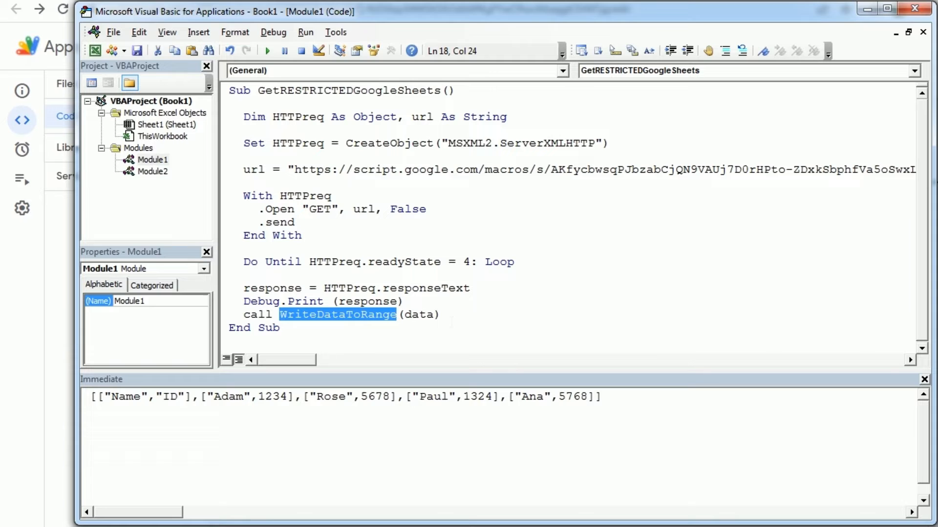
double_click(368, 301)
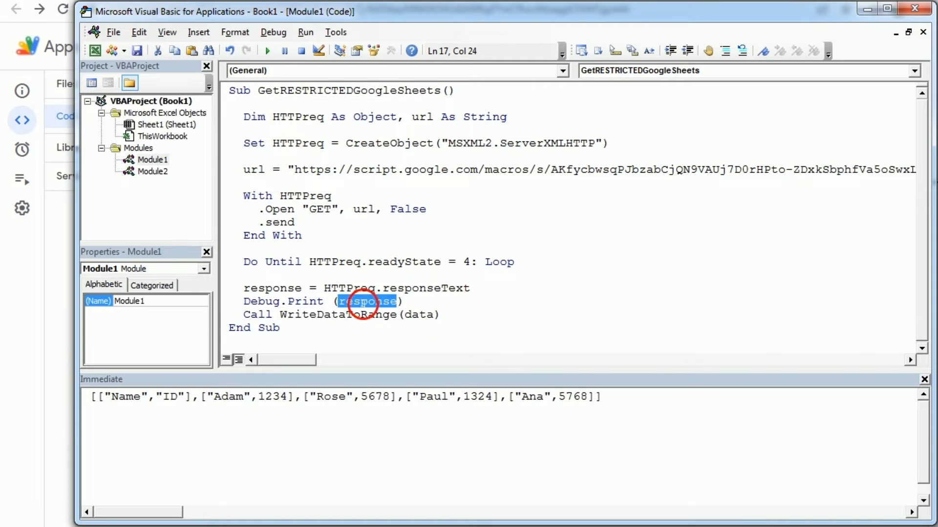
double_click(419, 315)
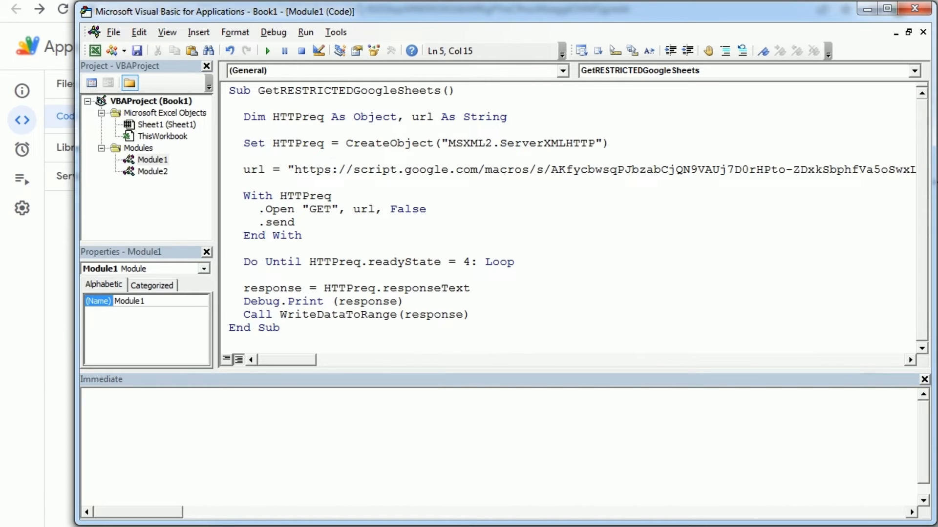
- Run GetRESTRICTEDGoogleSheets, dismiss the 'Sub or Function not defined' error, and select the char(34) line
click(267, 51)
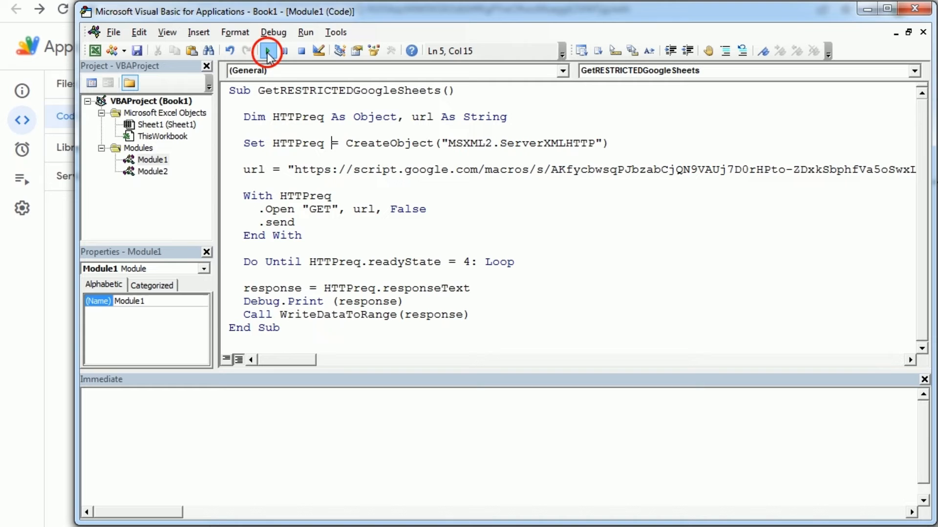
click(267, 51)
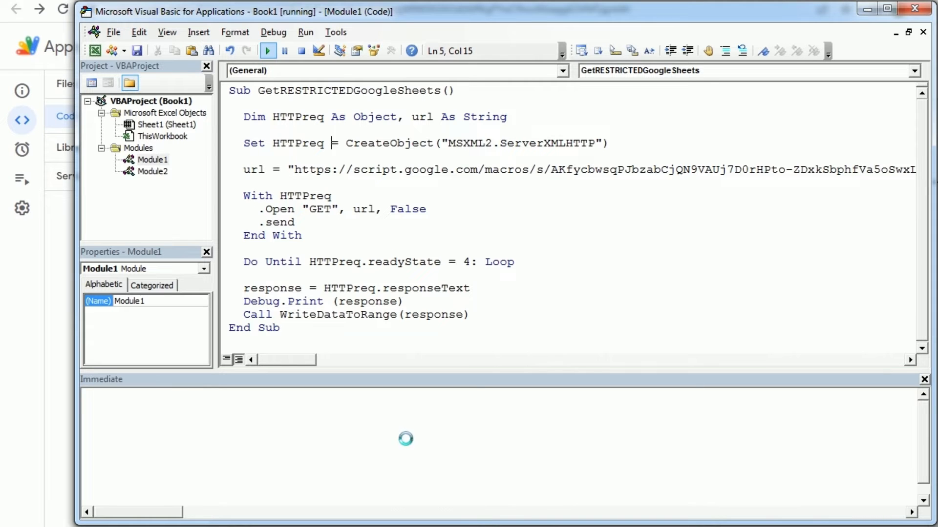
click(267, 51)
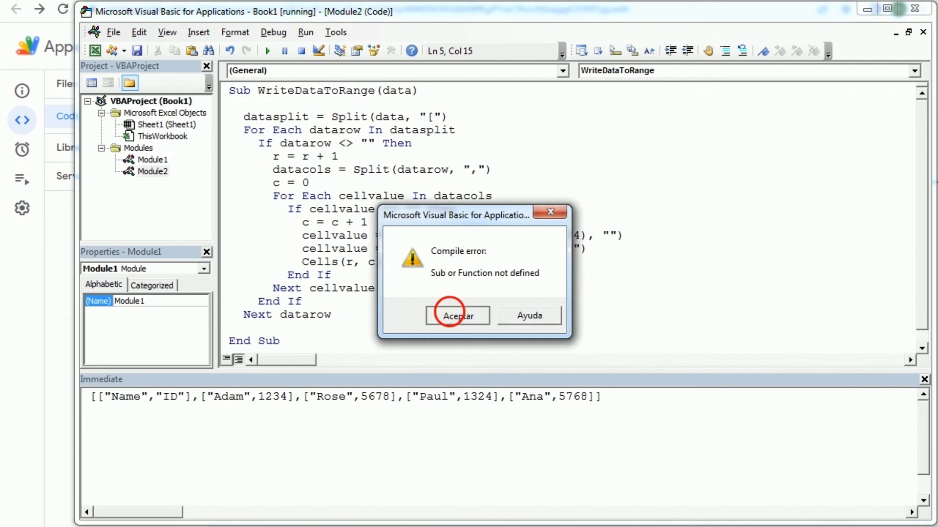
click(457, 316)
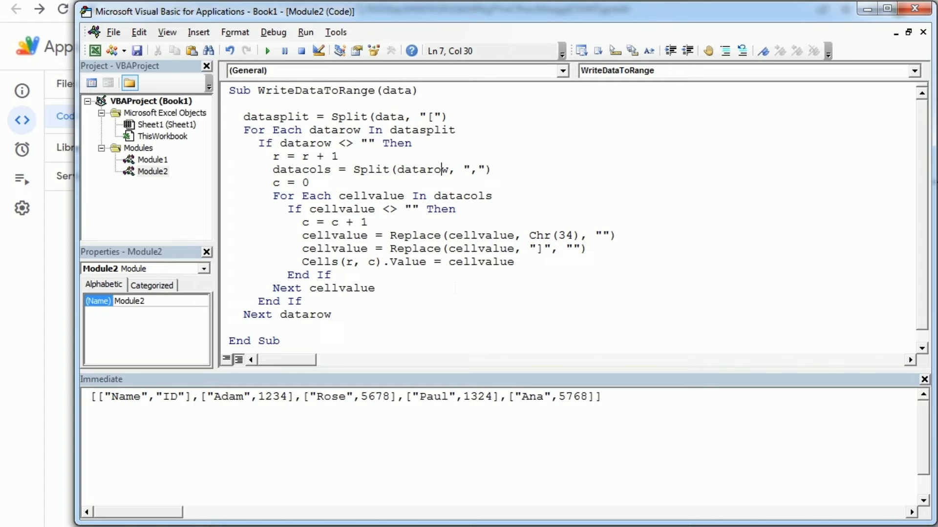
triple_click(344, 397)
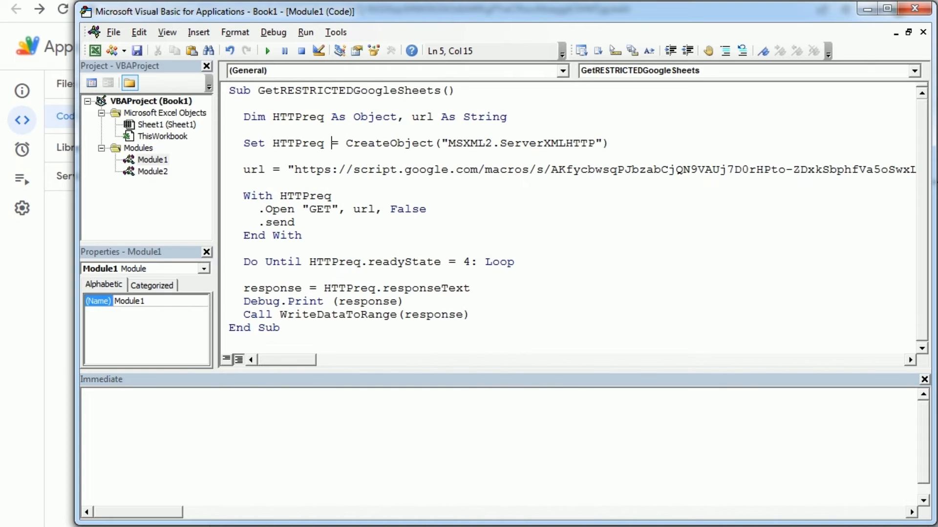
- Rerun GetRESTRICTEDGoogleSheets and select the imported Name/ID data in Excel's A1:B5
click(267, 50)
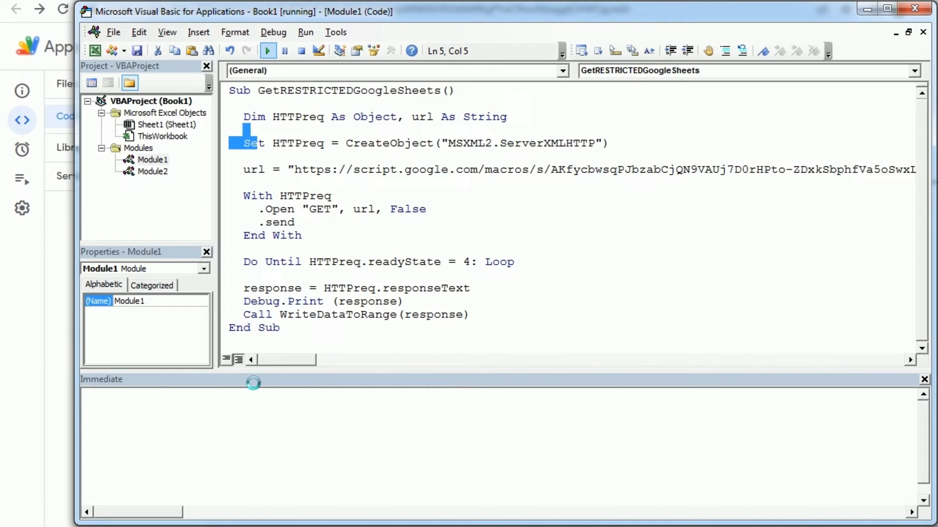
click(268, 50)
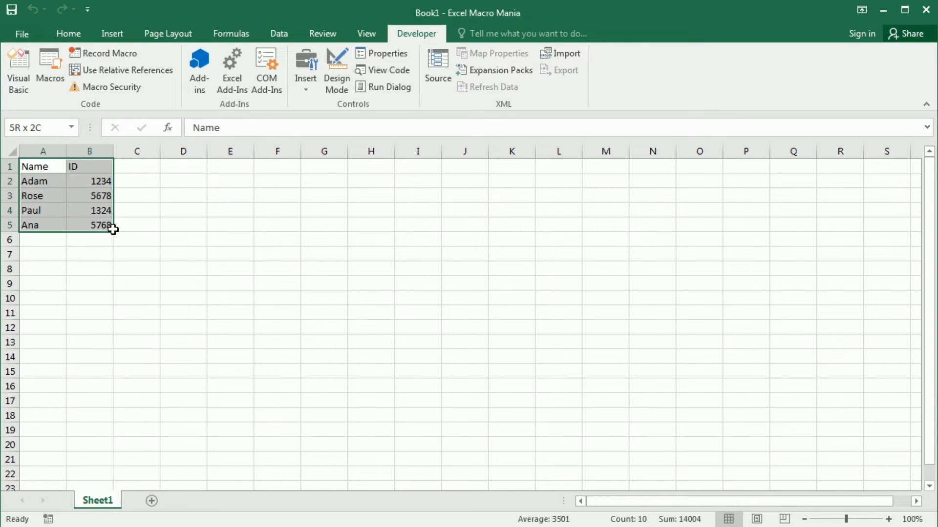
drag(90, 225, 137, 226)
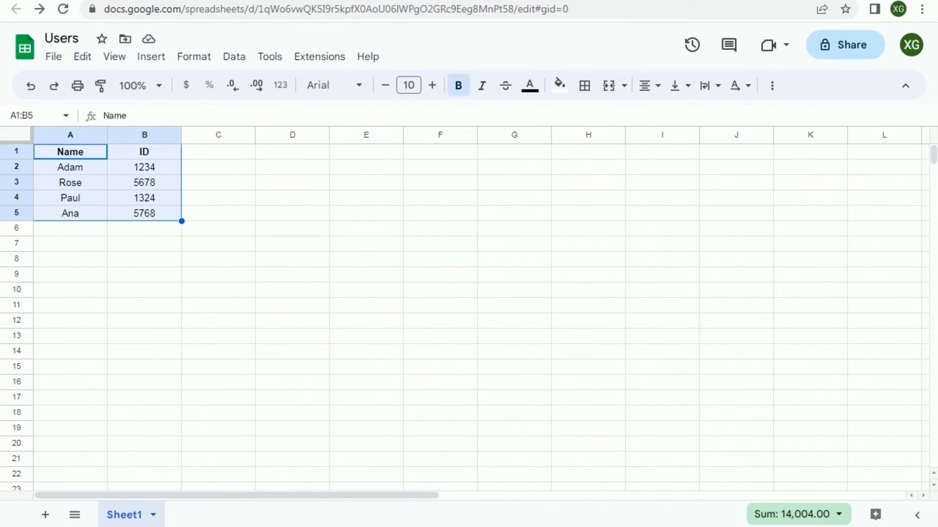
- Deselect the Name and ID table on the Google Sheets Users sheet
click(69, 151)
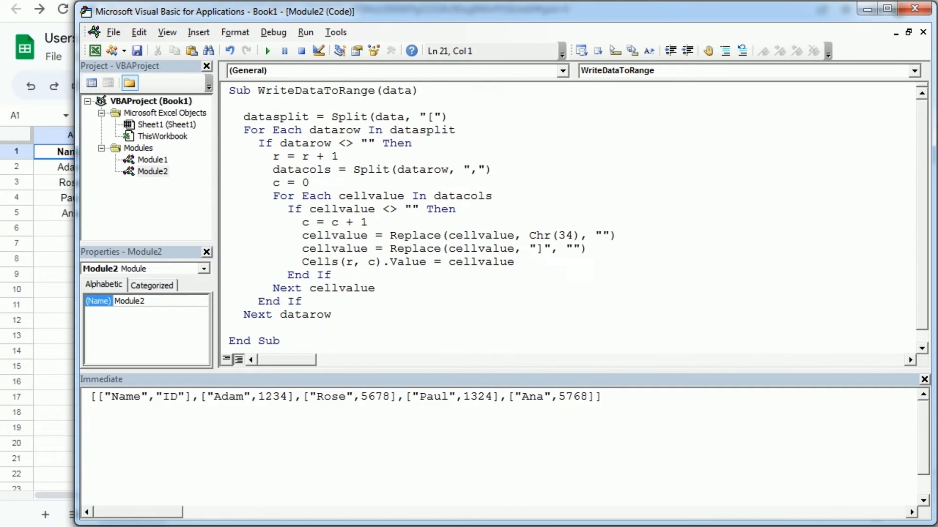
- Leave the Module2 WriteDataToRange code and bring up the Apps Script Code.gs editor
click(281, 341)
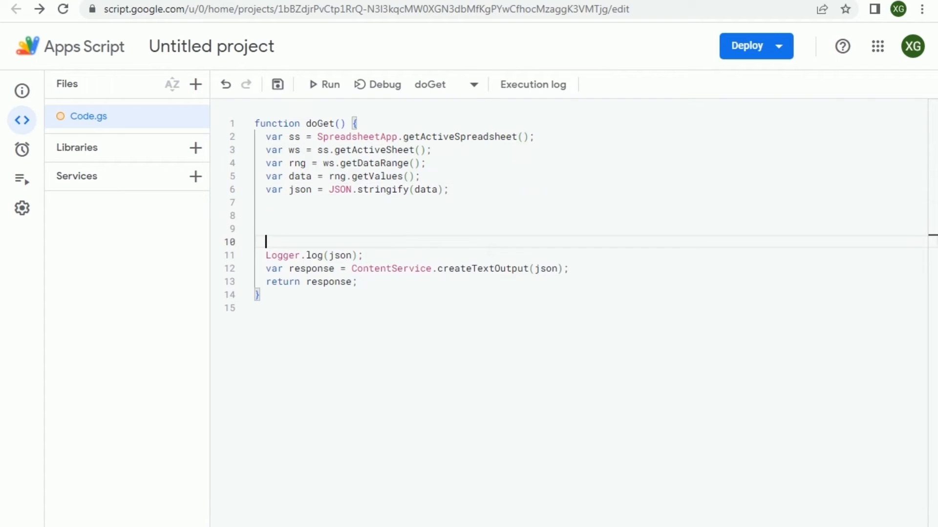
- Comment out the JSON line and add a //create HTML table block with nested loops building htmltable
text(//create HTML table)
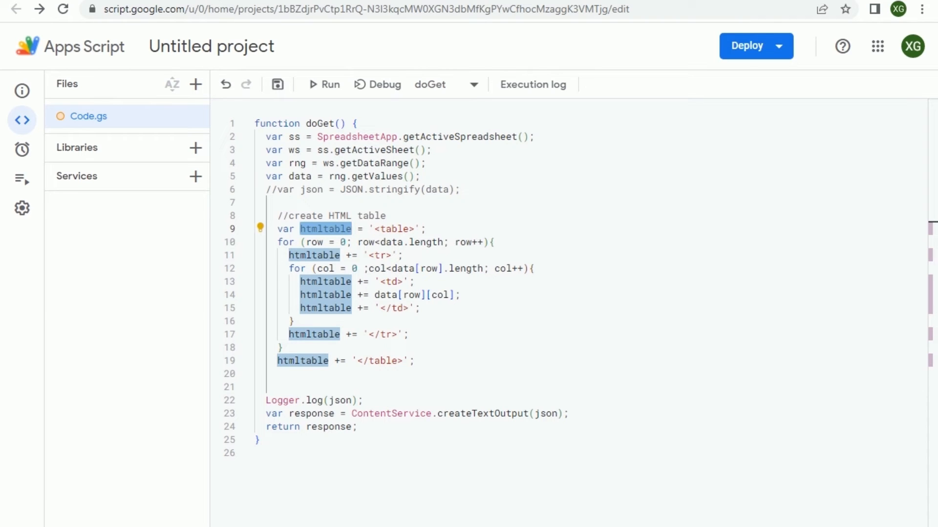
click(437, 371)
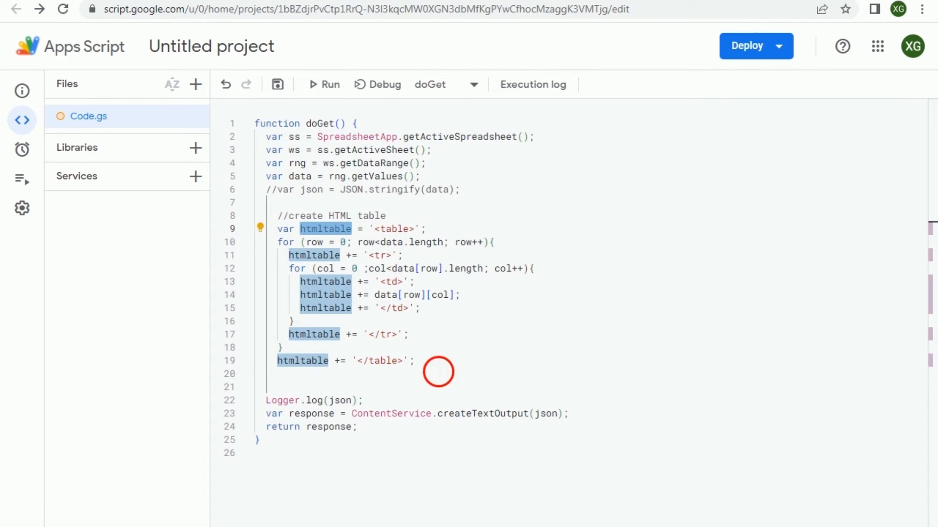
drag(299, 228, 413, 360)
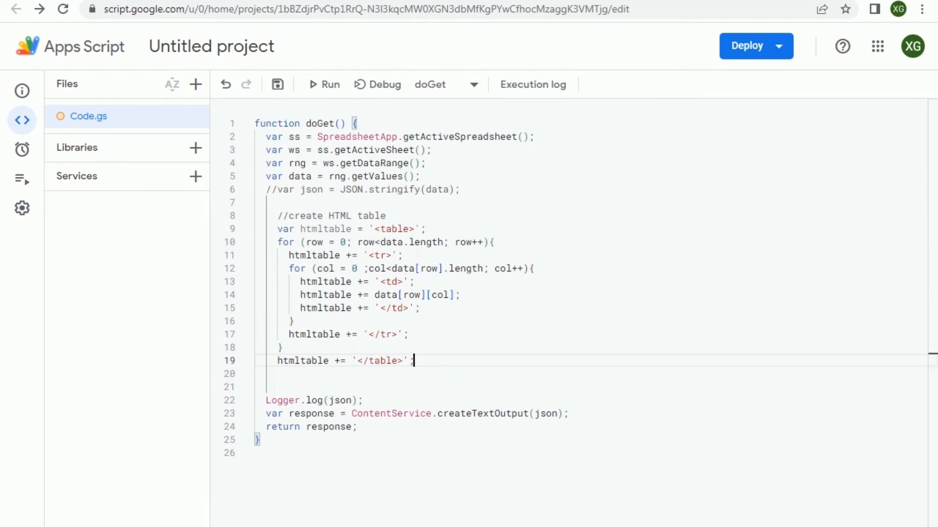
drag(278, 242, 414, 360)
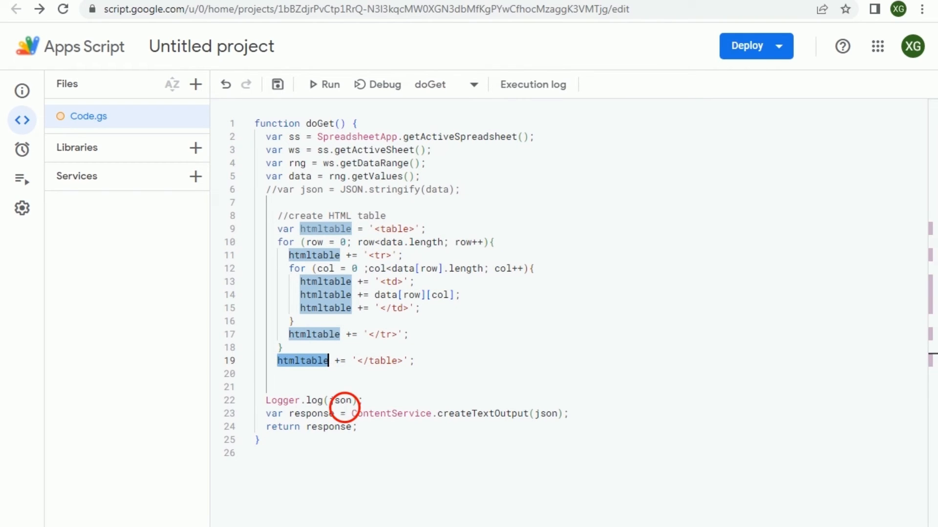
- Log htmltable instead of json, run doGet, and inspect the logged HTML table markup
text(htmltable)
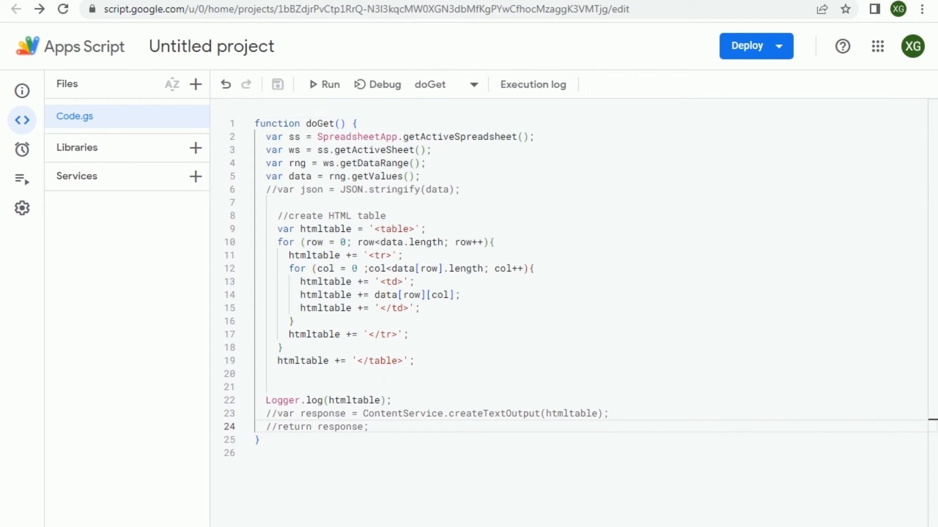
click(323, 84)
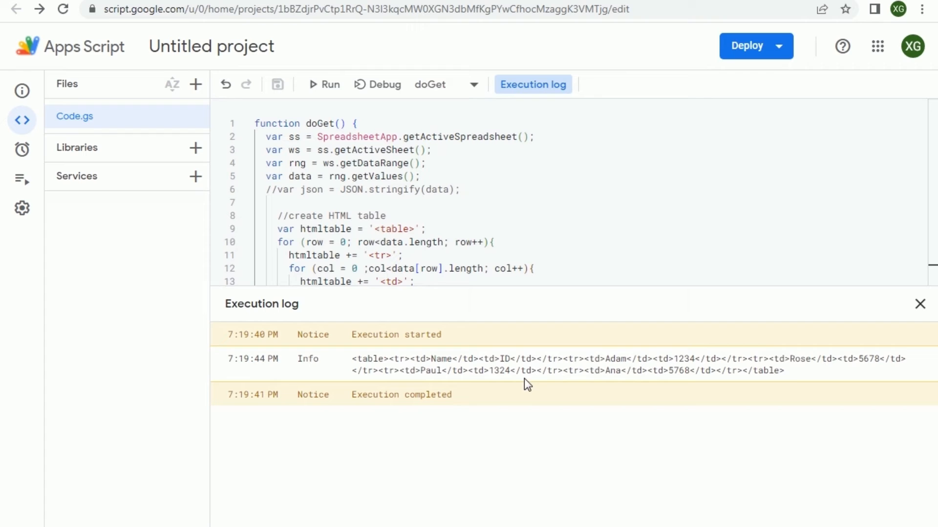
drag(405, 371, 782, 371)
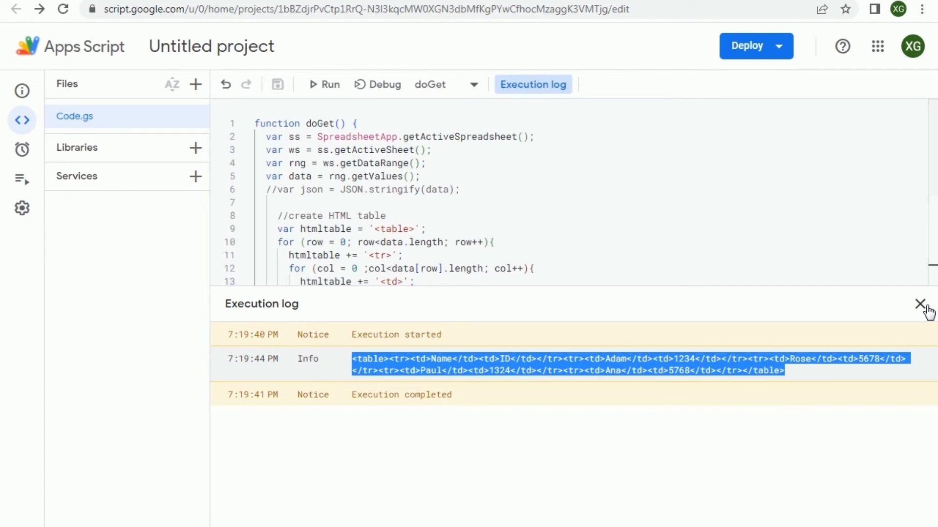
click(920, 304)
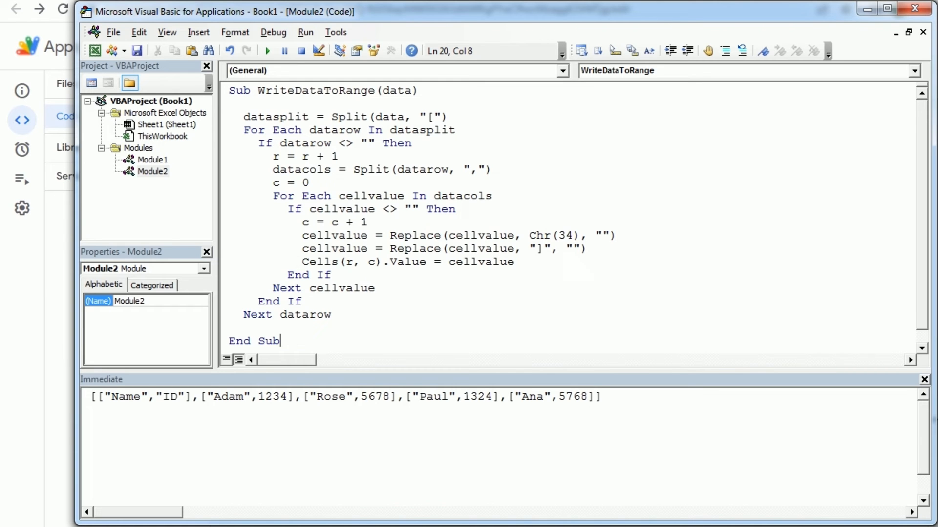
- Insert Module3 and add the Microsoft HTML Object Library reference
click(113, 50)
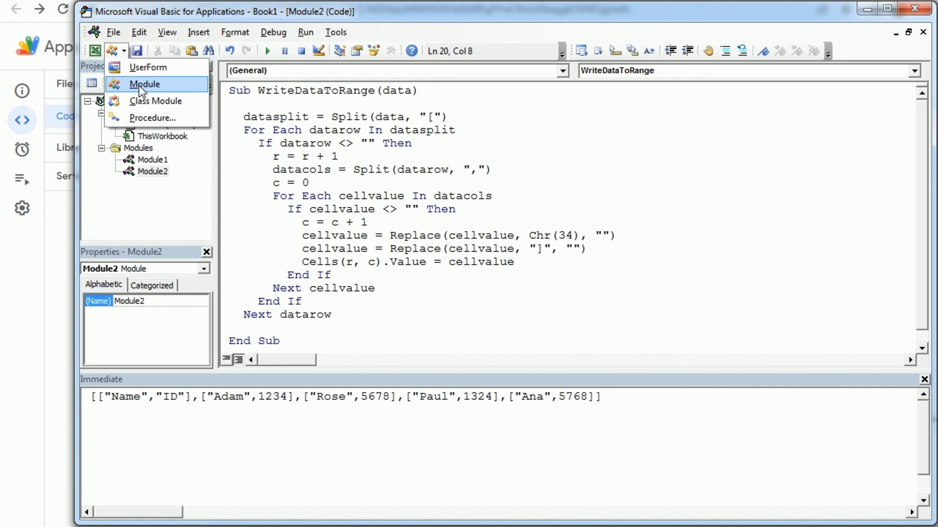
click(146, 83)
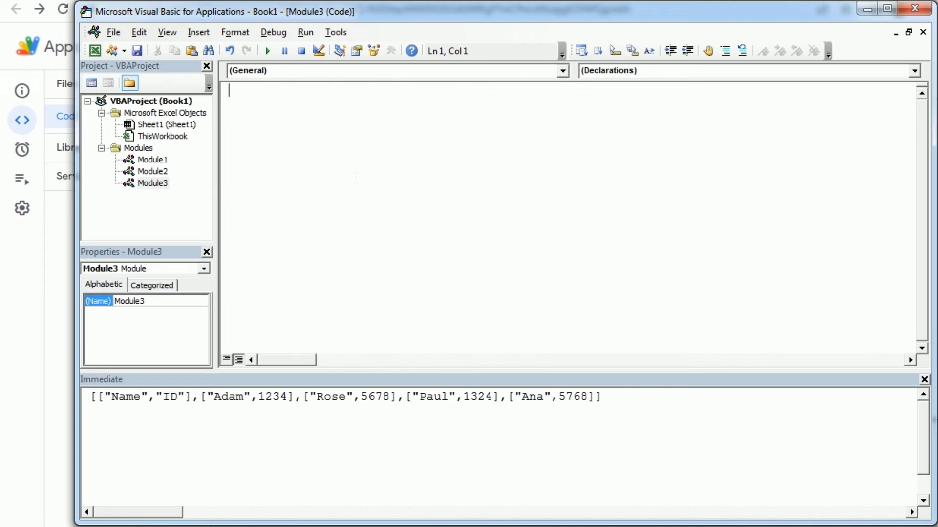
click(335, 32)
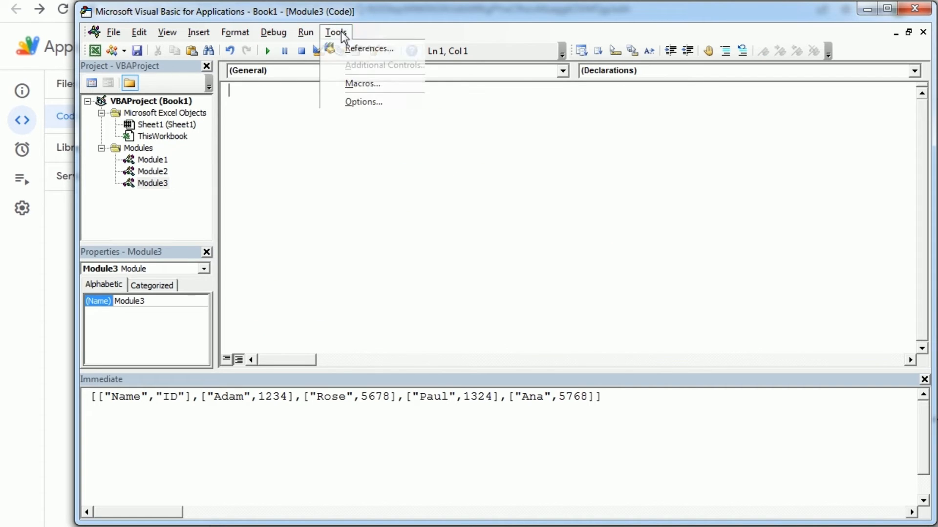
click(370, 48)
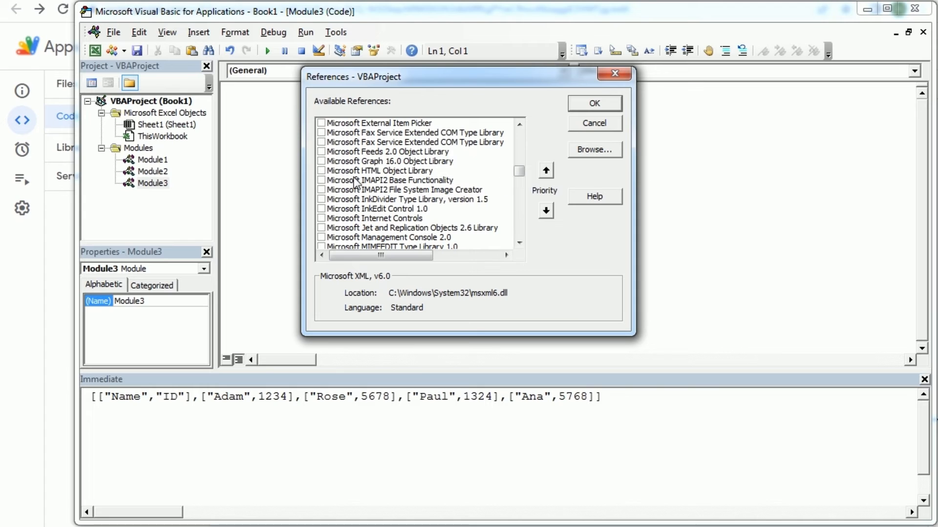
click(321, 170)
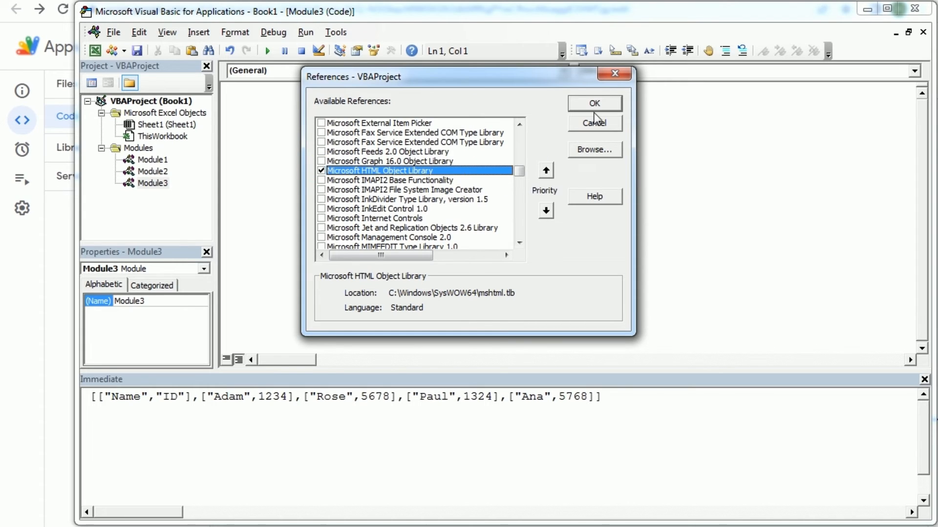
click(593, 103)
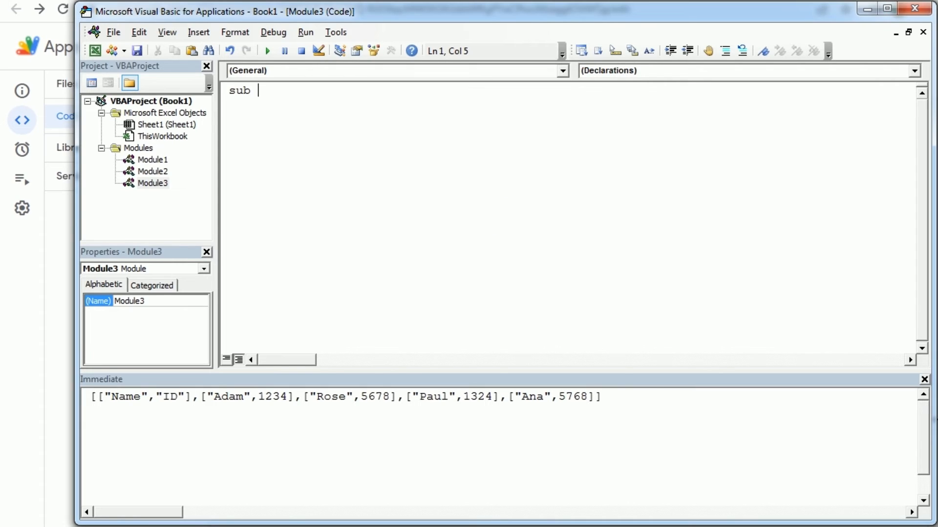
- Write Sub ConvertHTMLToRange(data) in Module3, looping htmlFile tr/td tags into Cells(r, c)
text(ConvertHTML)
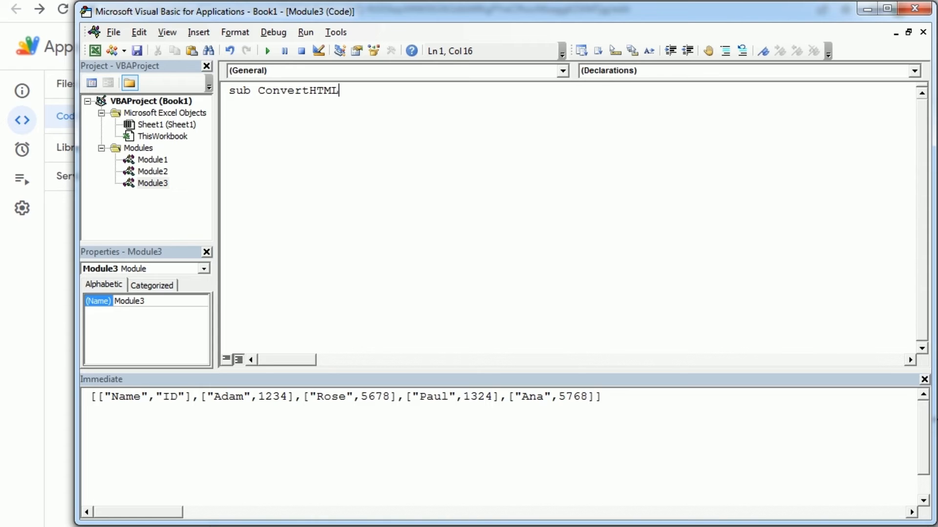
text(ToRange ()
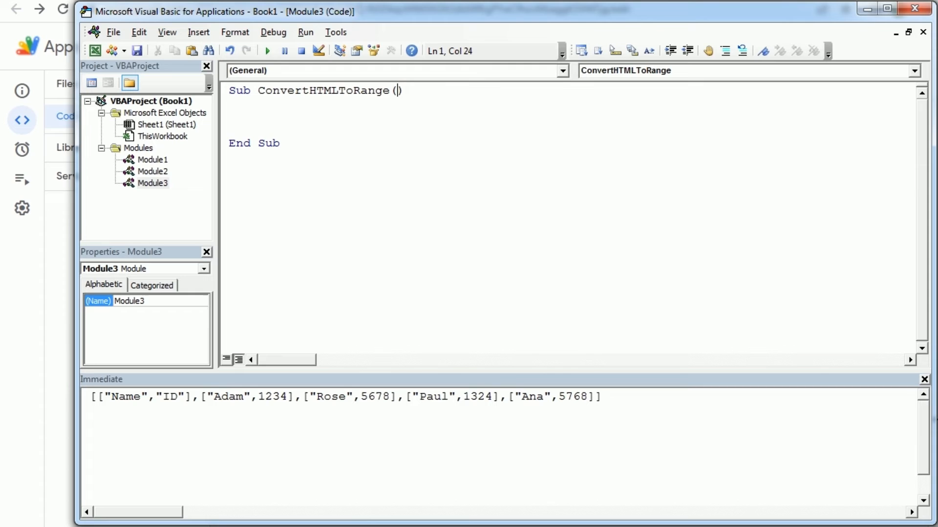
text(data)
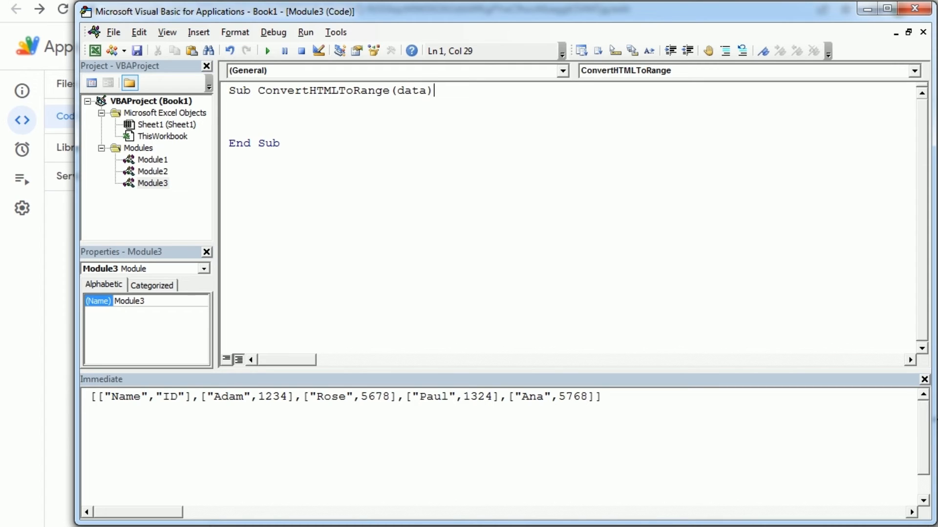
text(d)
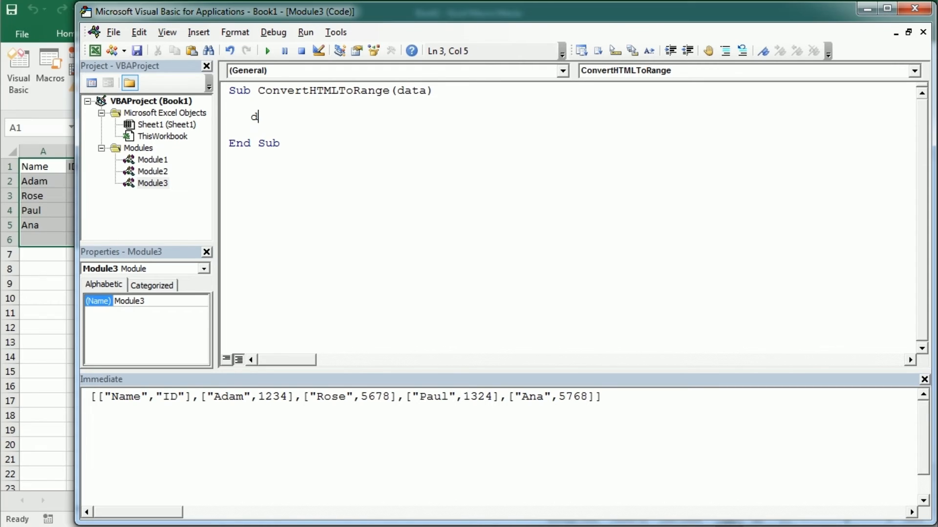
text(im HTML as)
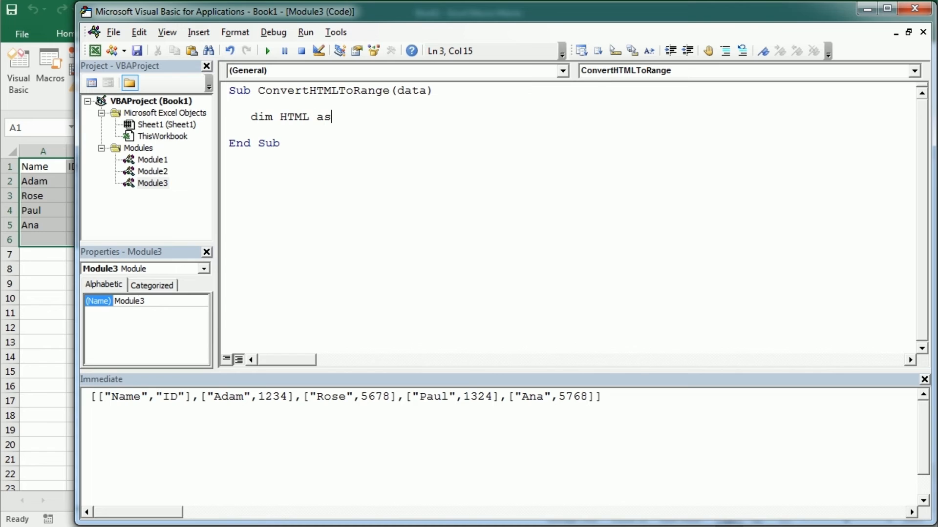
text(Object)
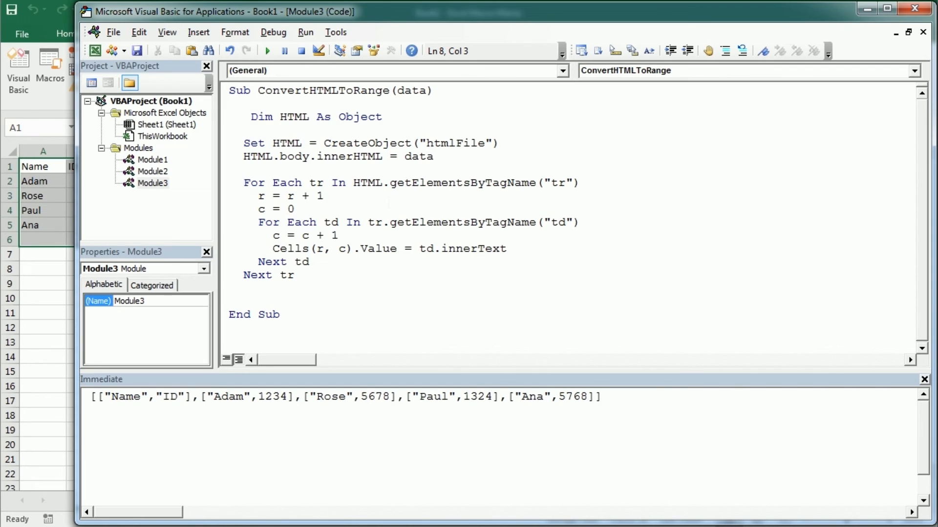
double_click(556, 182)
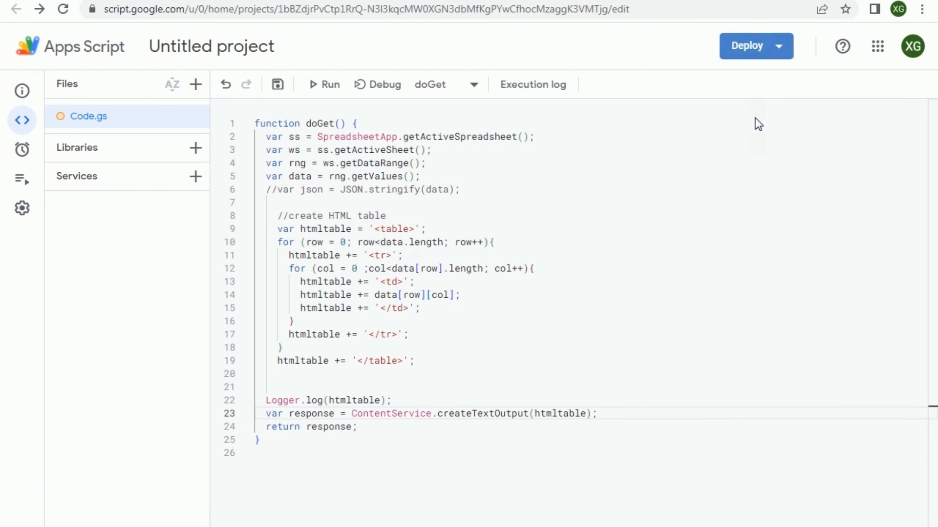
- Redeploy the SheetsDataAPI deployment as a new version and dismiss the success summary
click(746, 45)
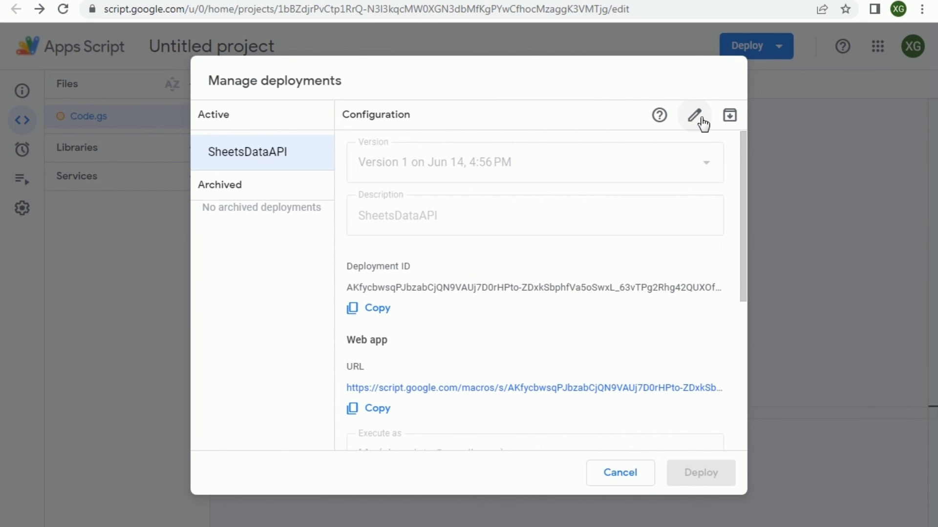
click(694, 114)
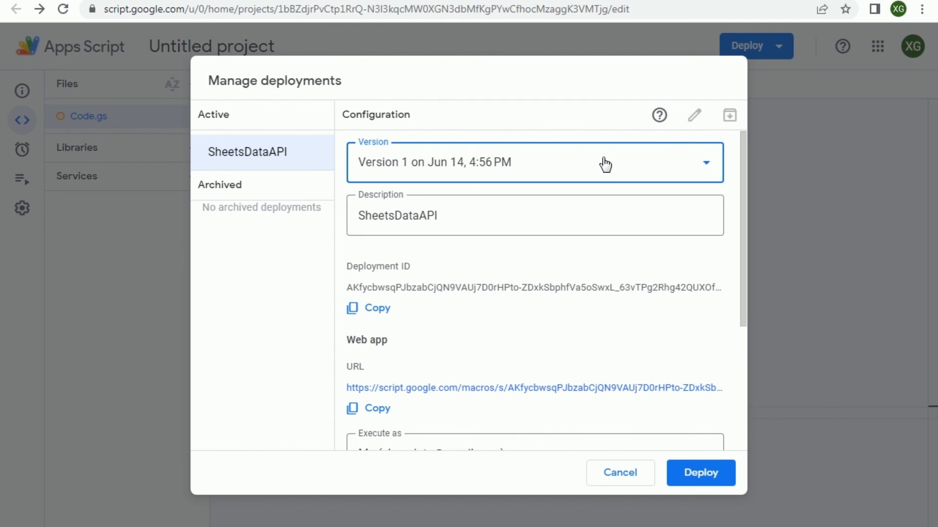
click(533, 162)
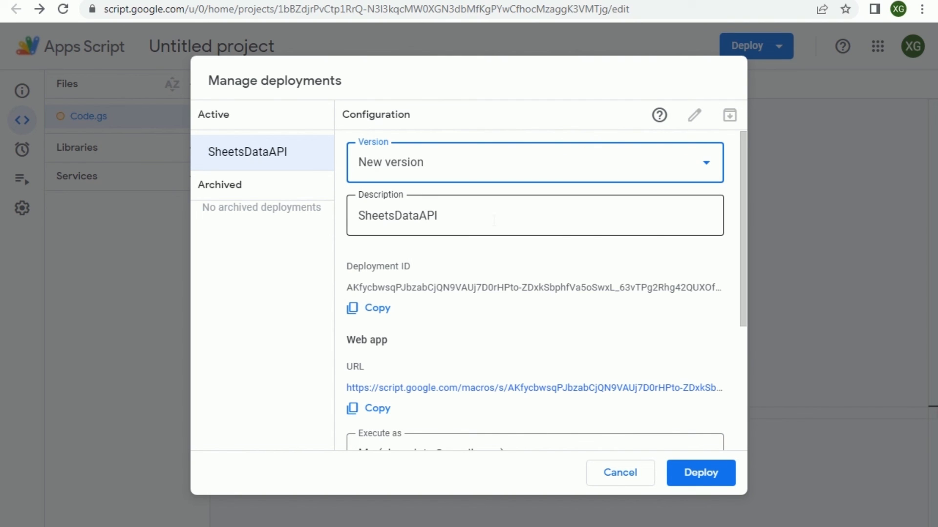
double_click(397, 215)
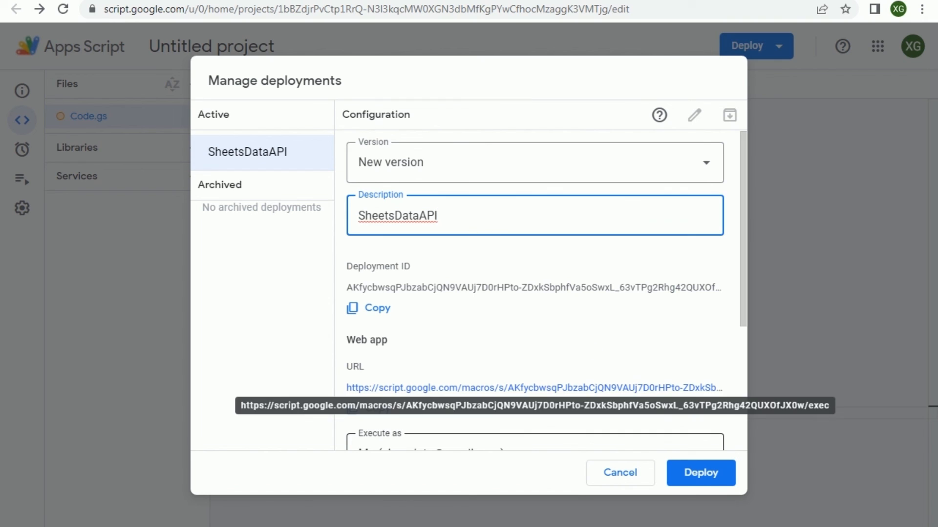
click(701, 473)
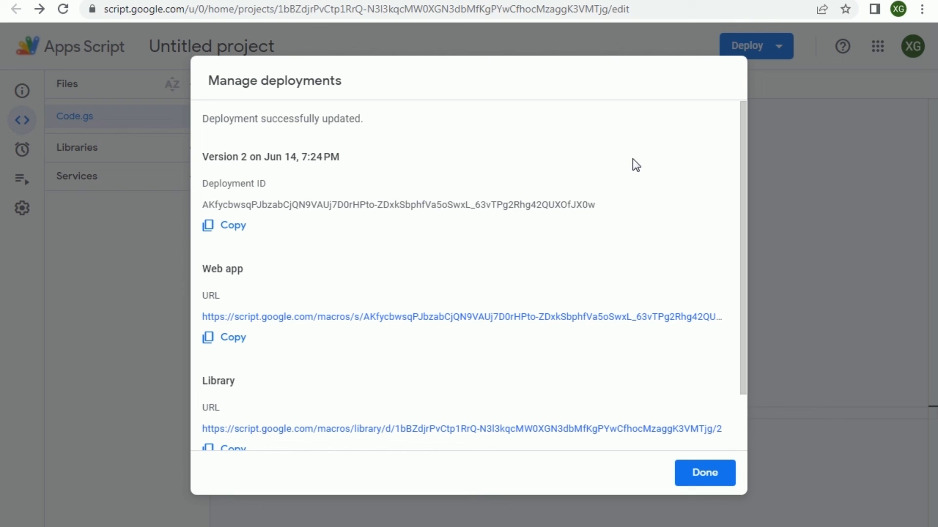
mouse_move(503, 330)
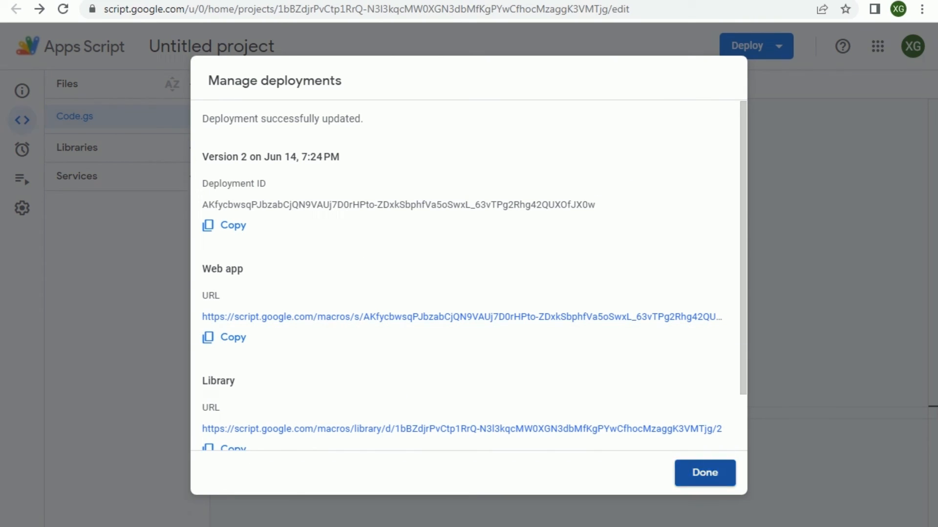
click(705, 474)
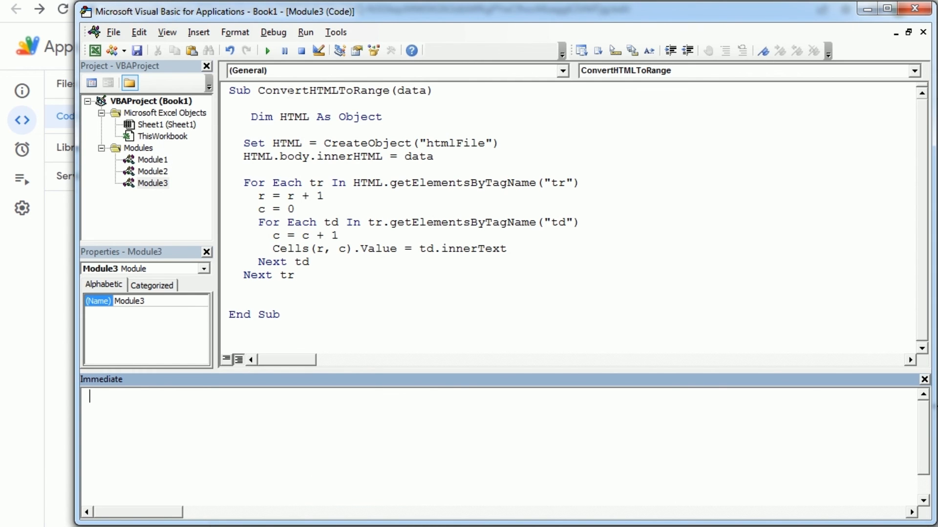
- Change Module1's call to ConvertHTMLToRange(response) and run GetRESTRICTEDGoogleSheets
double_click(343, 90)
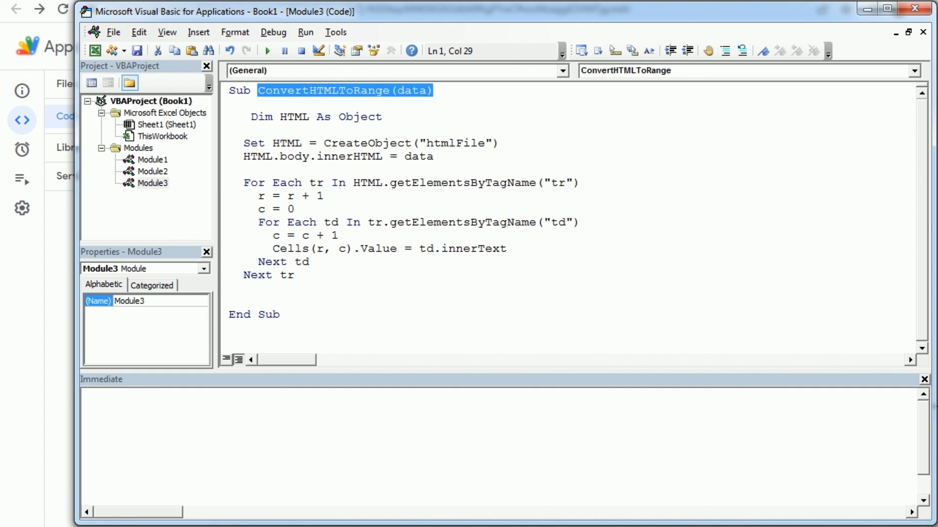
click(153, 160)
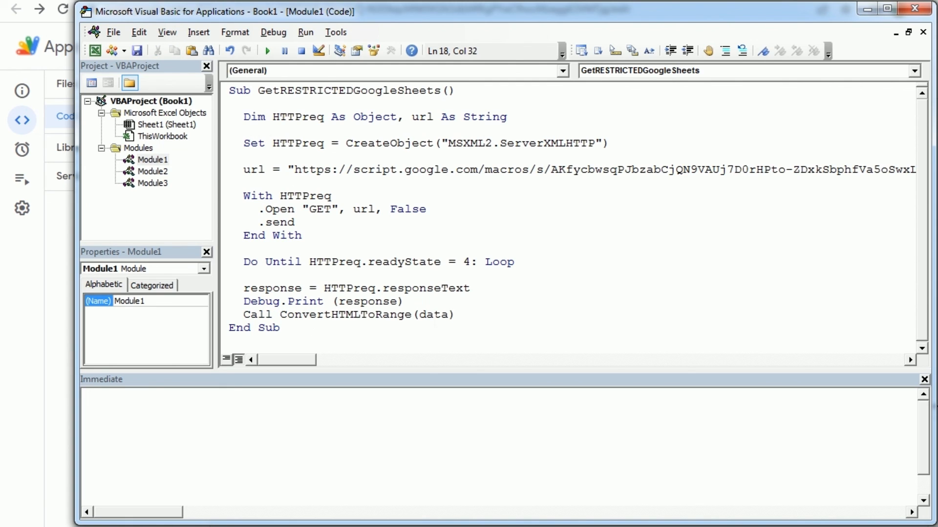
double_click(367, 301)
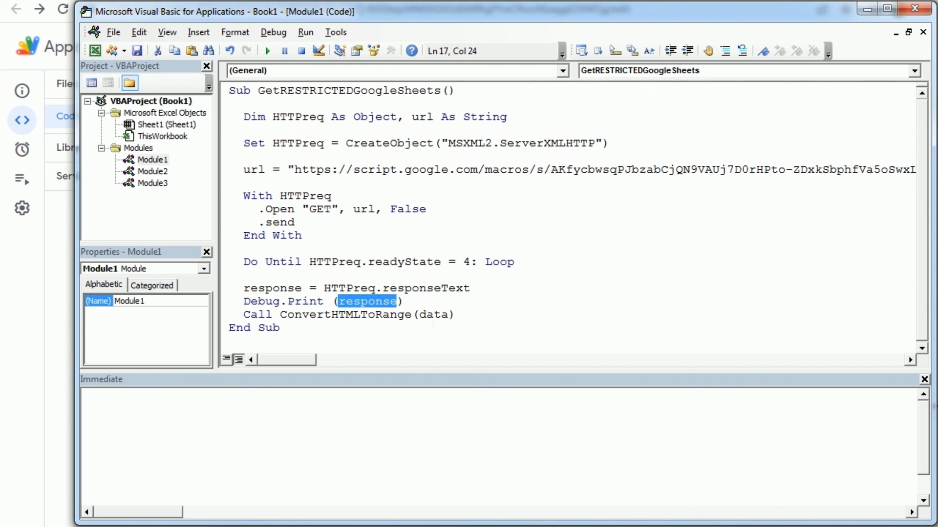
text(response)
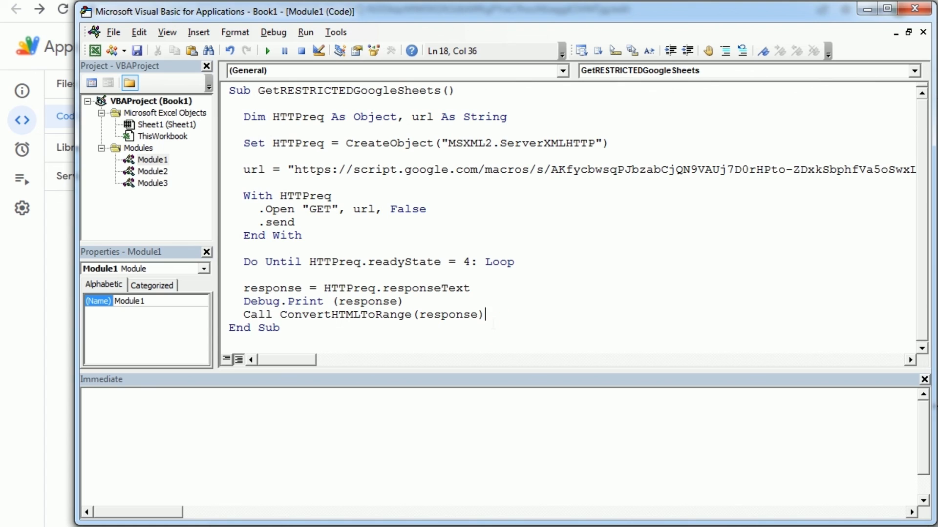
click(267, 50)
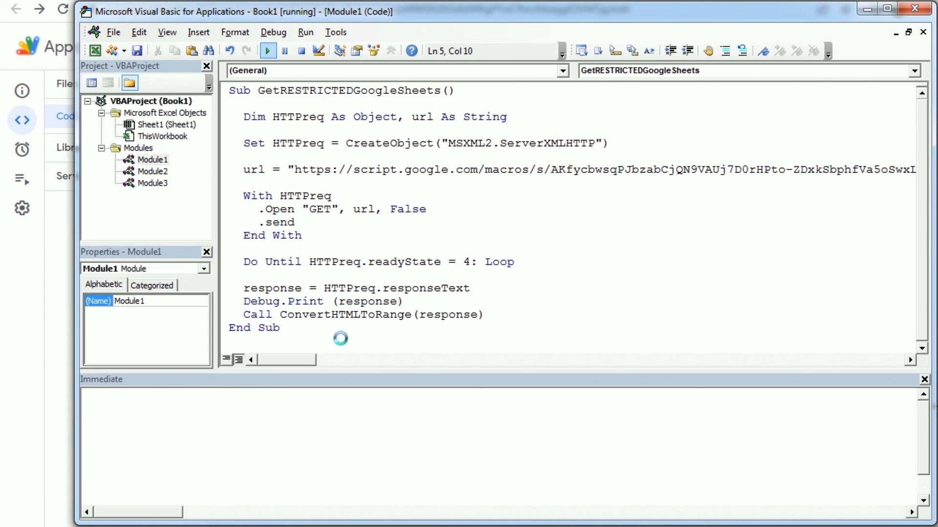
- Finish the macro run, check the printed HTML table, and confirm Name/ID data in A1:B5
click(268, 50)
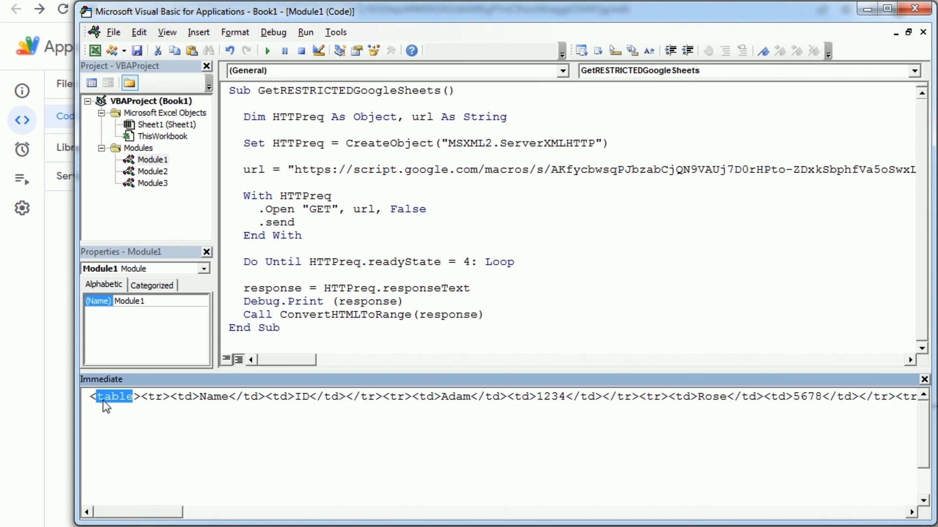
double_click(155, 396)
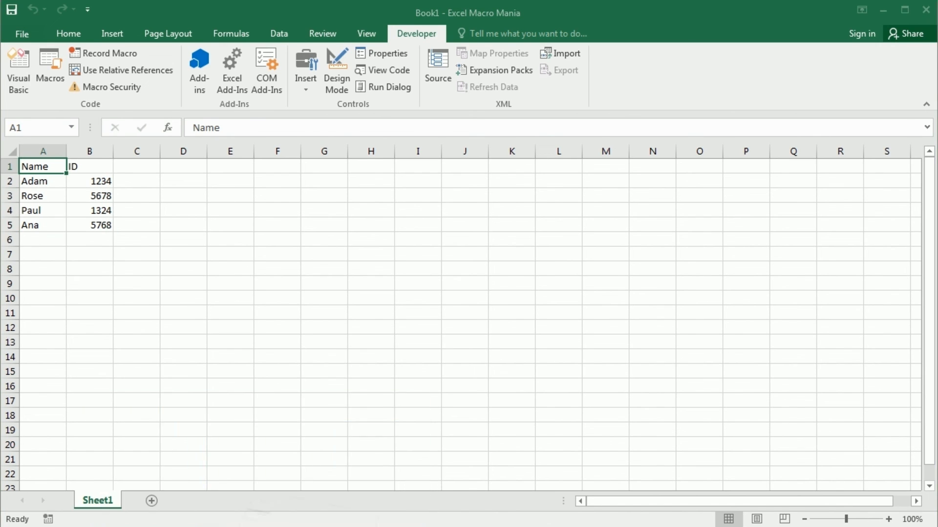
click(18, 69)
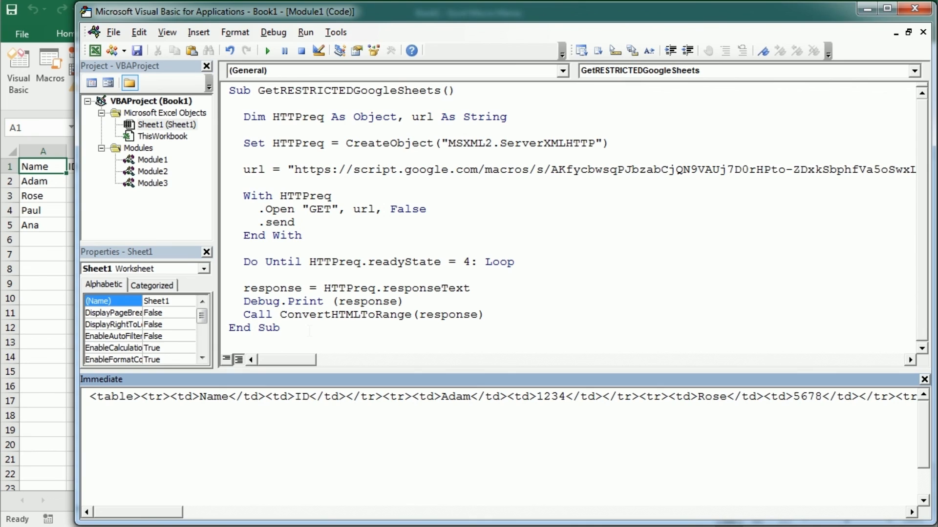